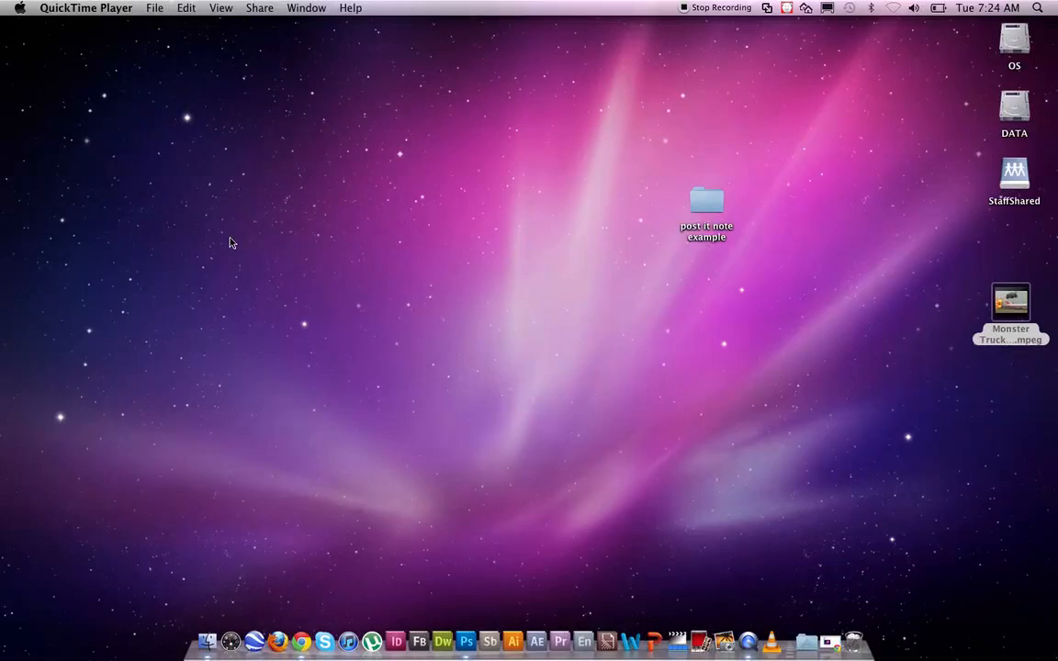
{"action": "mouse_move", "coordinate": [180, 206]}
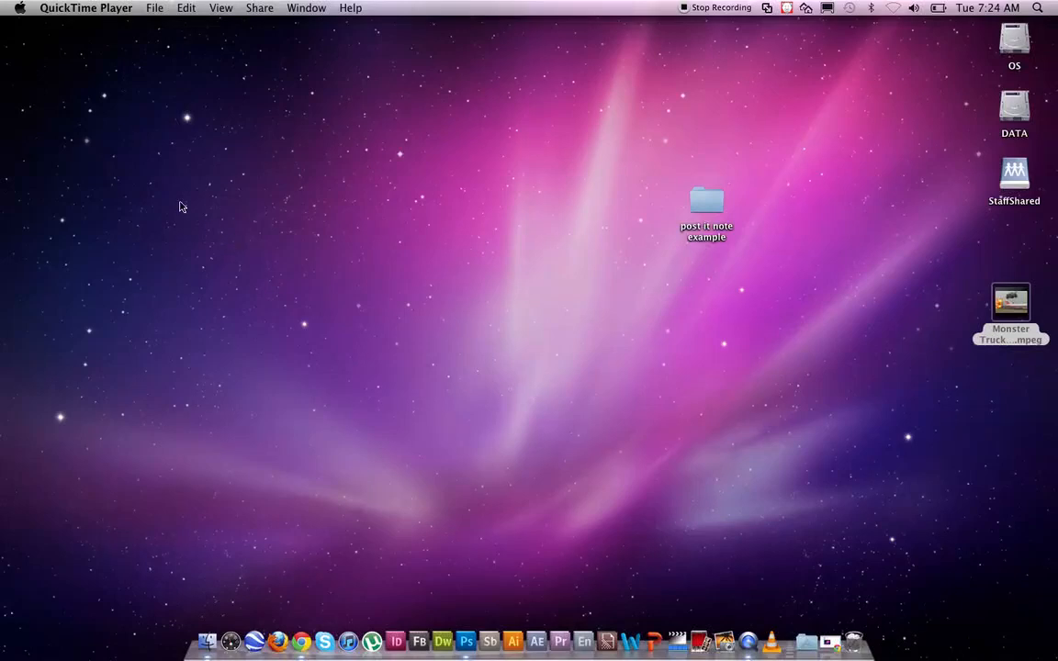
{"action": "mouse_move", "coordinate": [191, 206]}
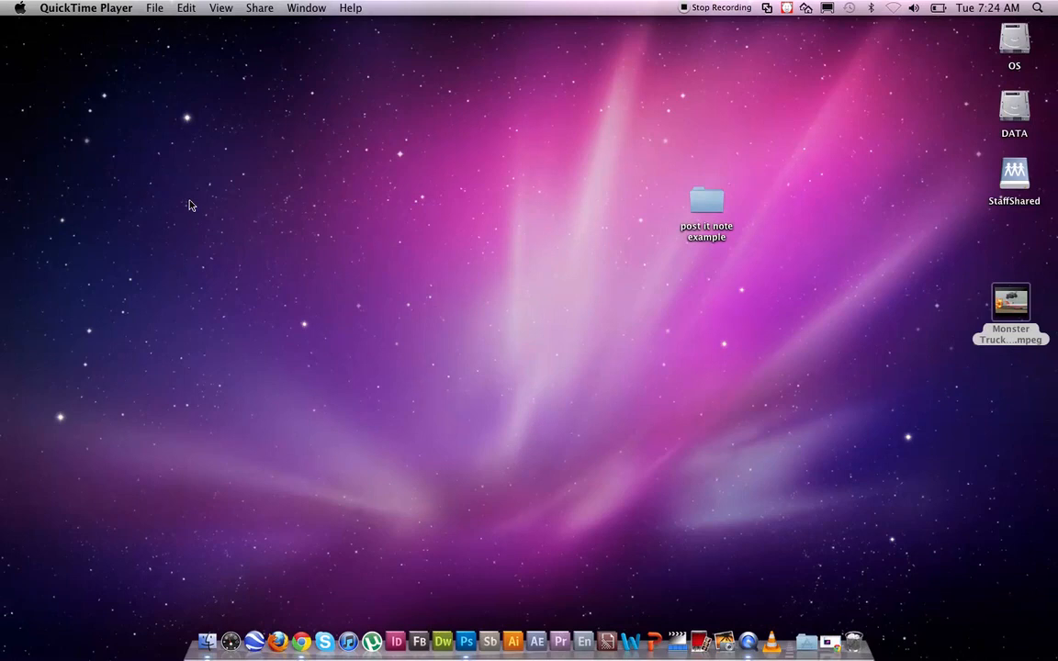
{"action": "mouse_move", "coordinate": [768, 202]}
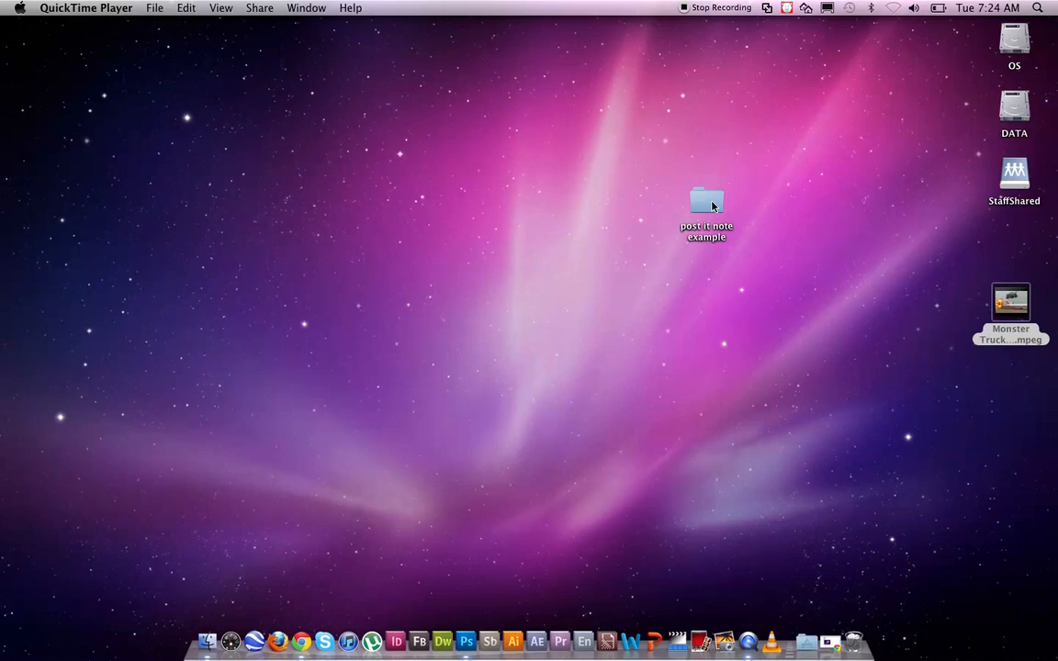
Step: Nudge the 'post it note example' folder up-left and view its DSC077xx JPGs in an enlarged window
{"action": "left_click_drag", "start_coordinate": [706, 200], "coordinate": [639, 173]}
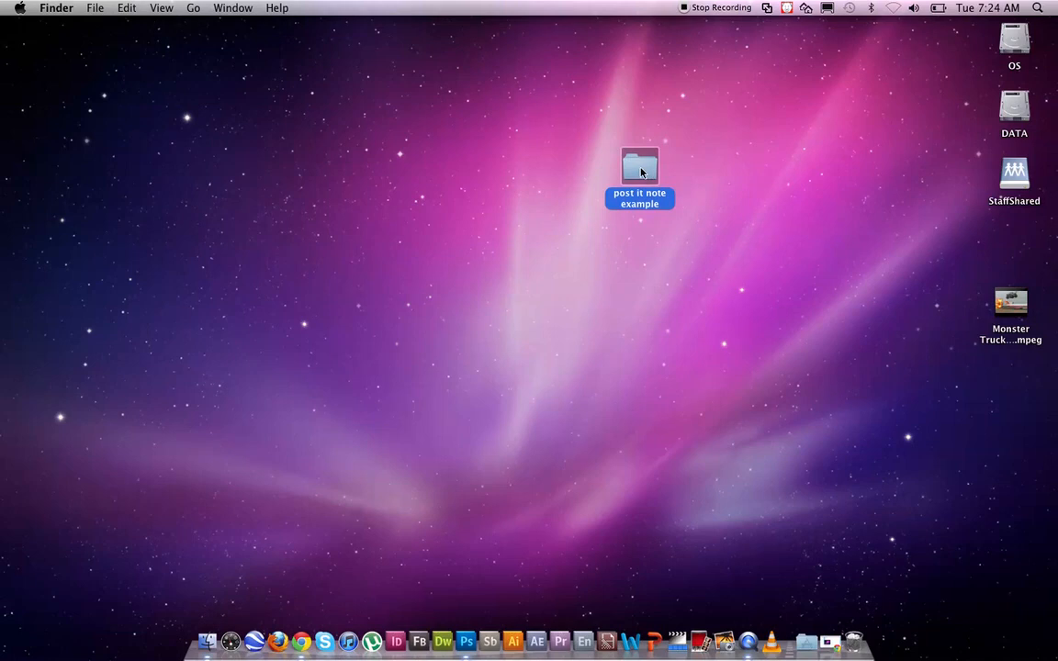
{"action": "double_click", "coordinate": [639, 165]}
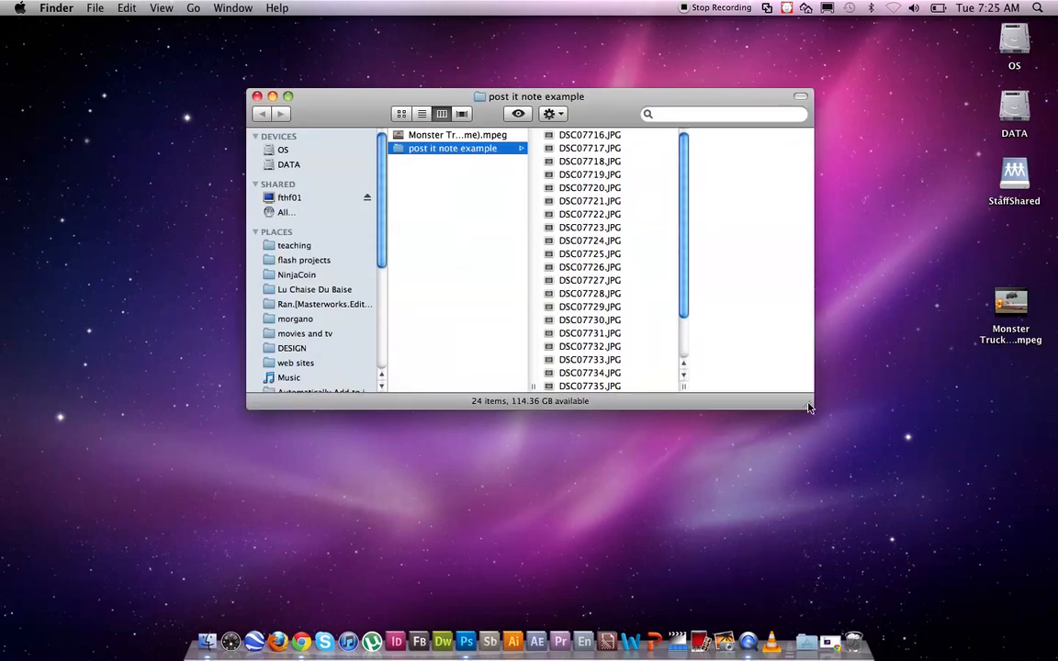
{"action": "left_click_drag", "start_coordinate": [812, 408], "coordinate": [875, 511]}
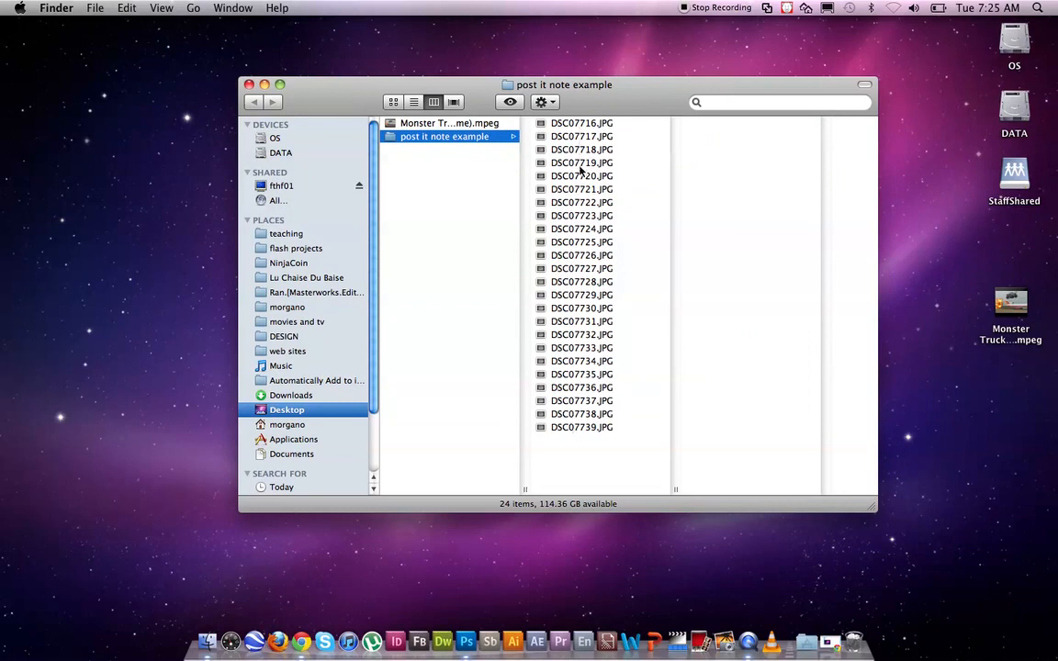
{"action": "mouse_move", "coordinate": [591, 129]}
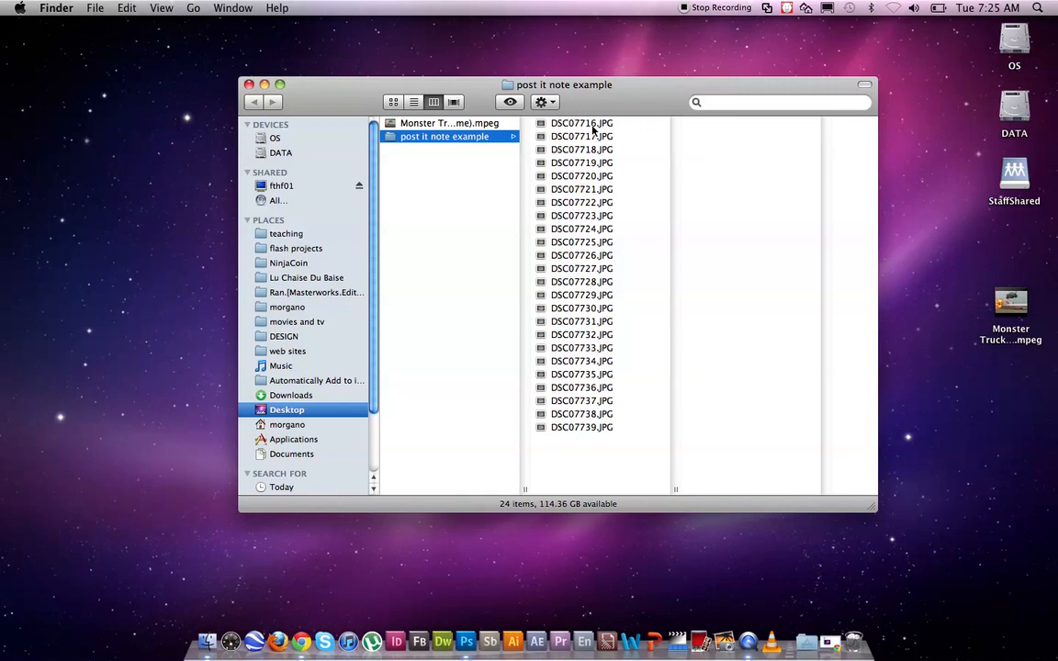
{"action": "mouse_move", "coordinate": [603, 144]}
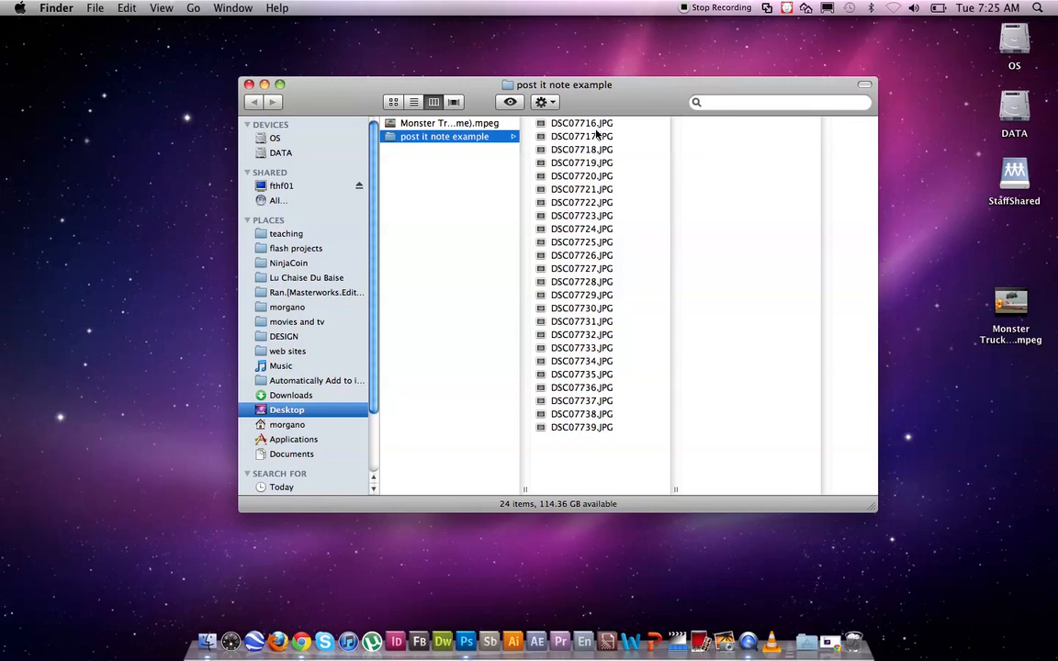
{"action": "mouse_move", "coordinate": [591, 166]}
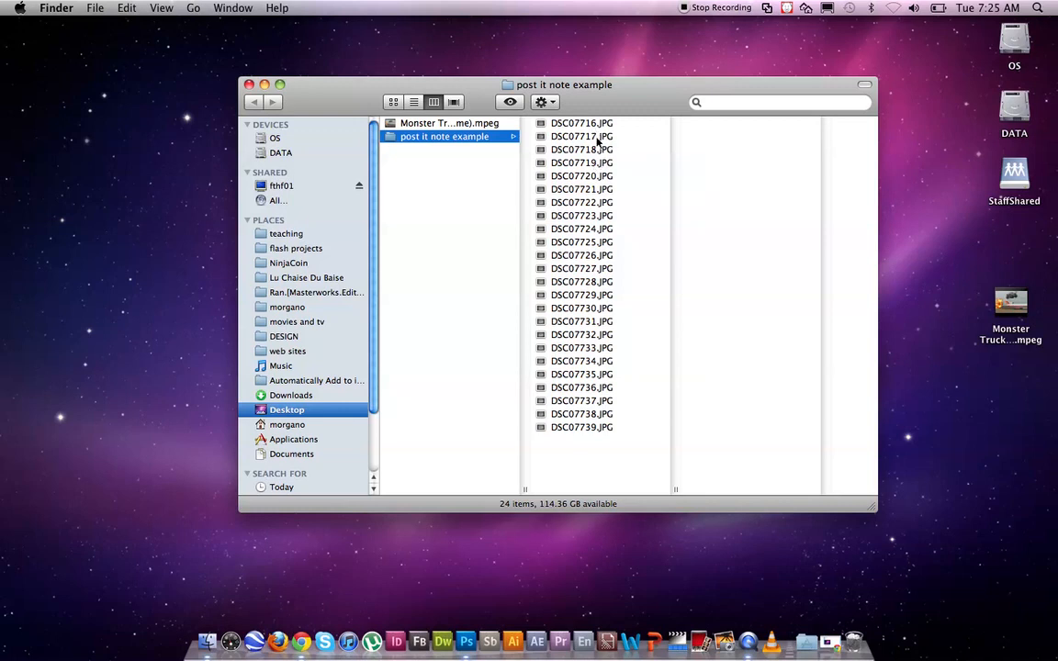
{"action": "mouse_move", "coordinate": [591, 182]}
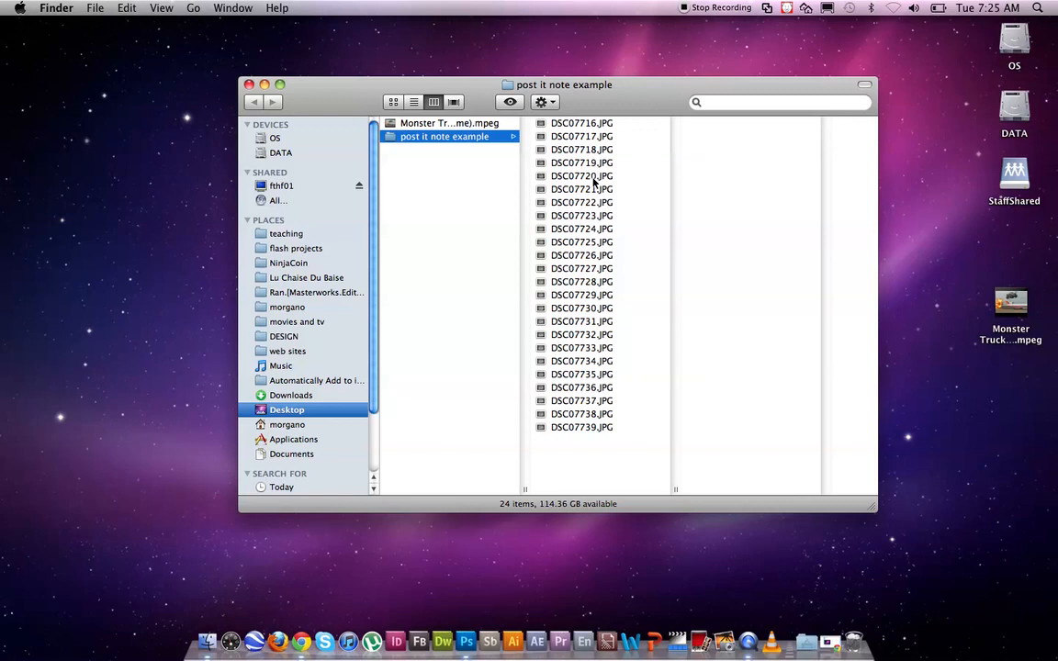
{"action": "mouse_move", "coordinate": [591, 202]}
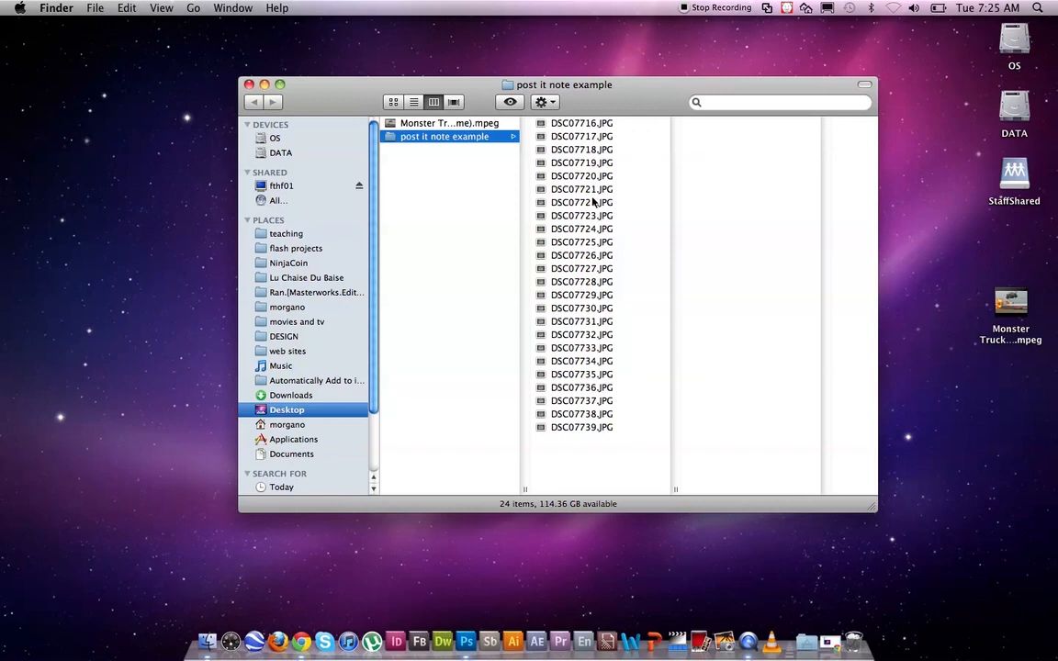
{"action": "mouse_move", "coordinate": [591, 261]}
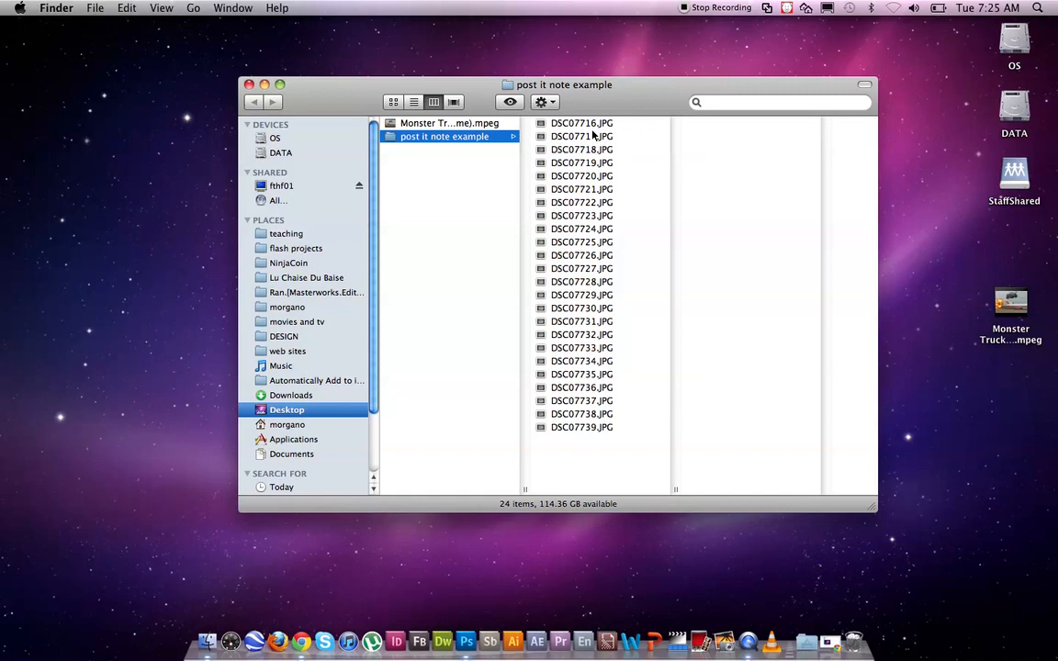
{"action": "mouse_move", "coordinate": [588, 136]}
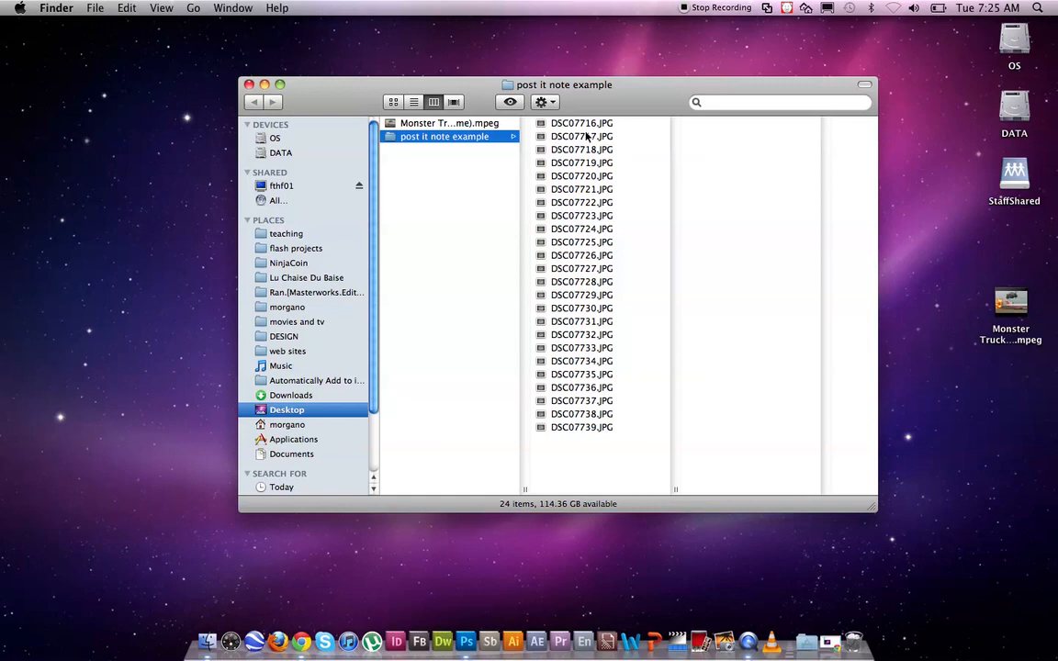
{"action": "mouse_move", "coordinate": [591, 136]}
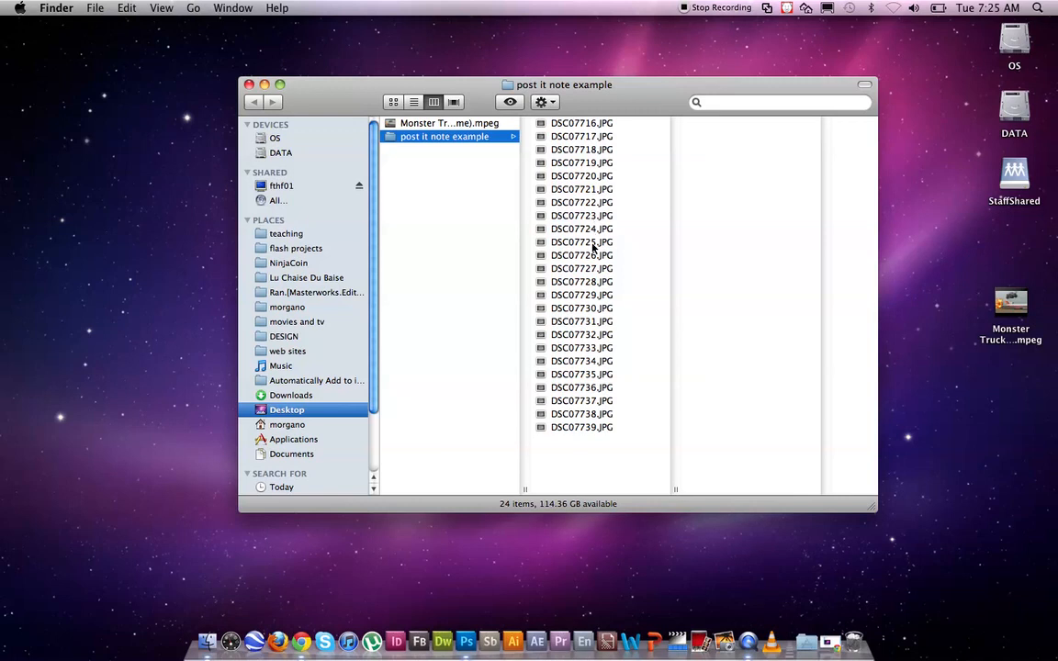
{"action": "mouse_move", "coordinate": [595, 441]}
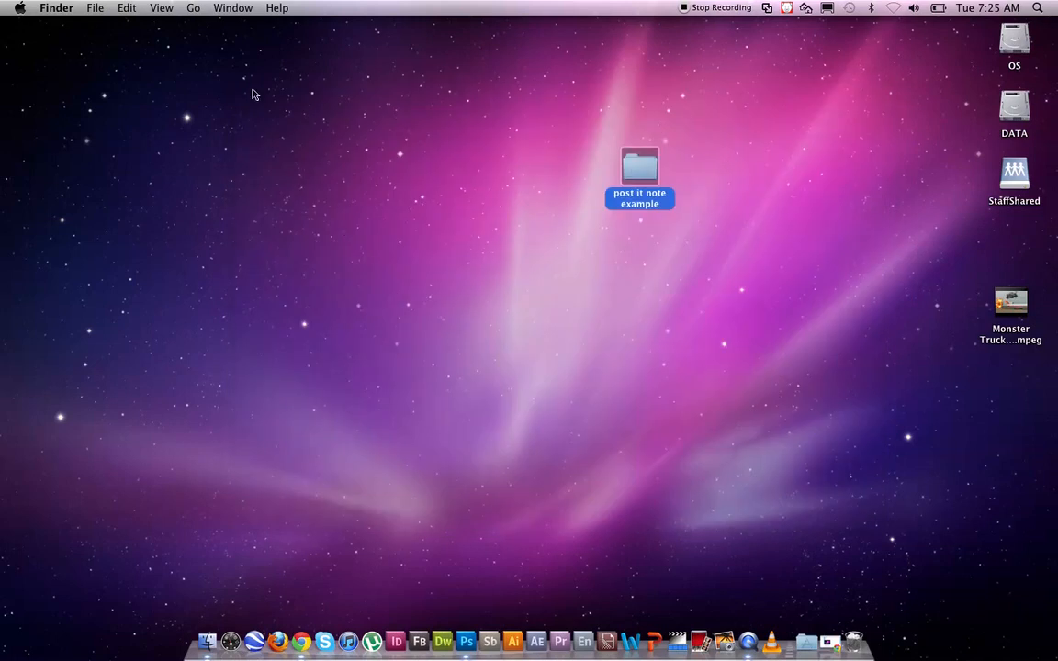
Step: Bring up Photoshop's File menu to start opening the photos
{"action": "left_click", "coordinate": [481, 641]}
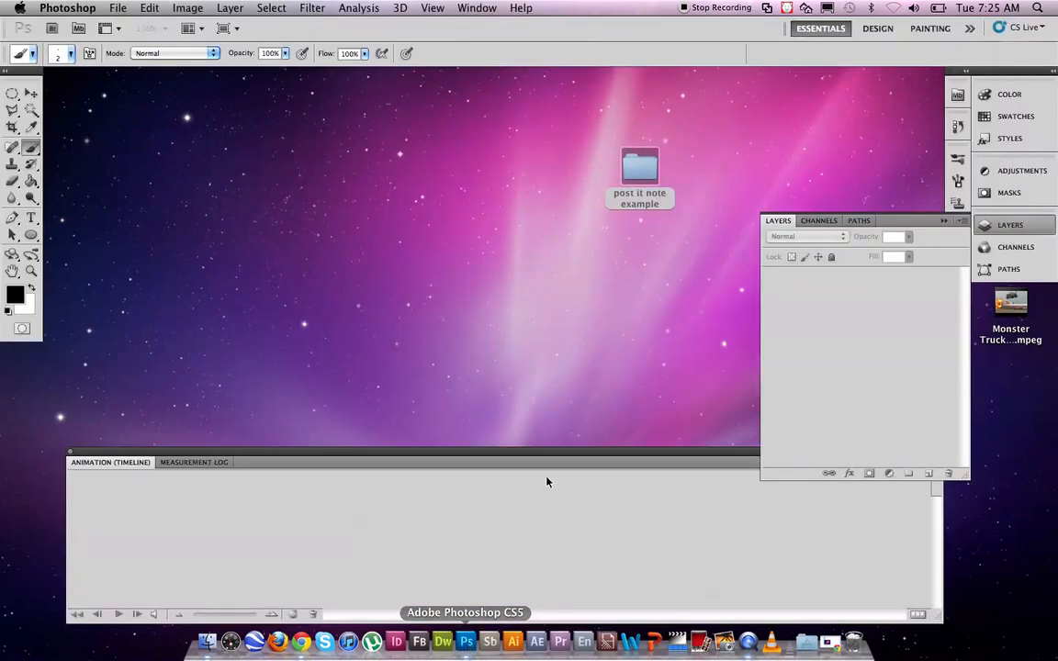
{"action": "mouse_move", "coordinate": [231, 220]}
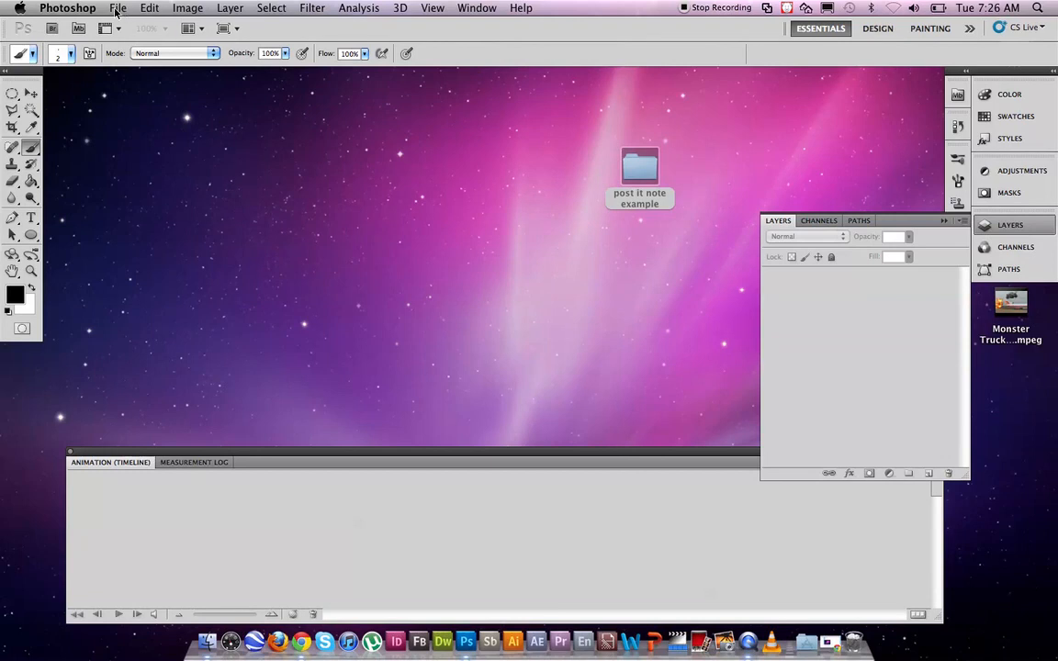
{"action": "mouse_move", "coordinate": [143, 47]}
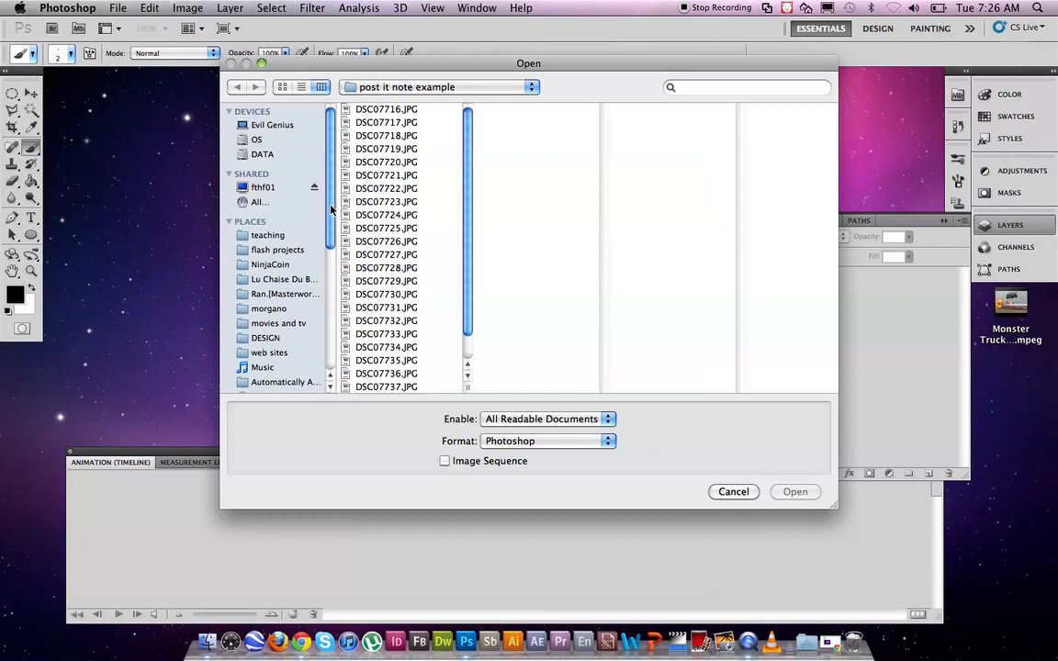
Step: Open DSC07716.JPG from the folder as an image sequence of all the JPEGs
{"action": "left_click", "coordinate": [268, 269]}
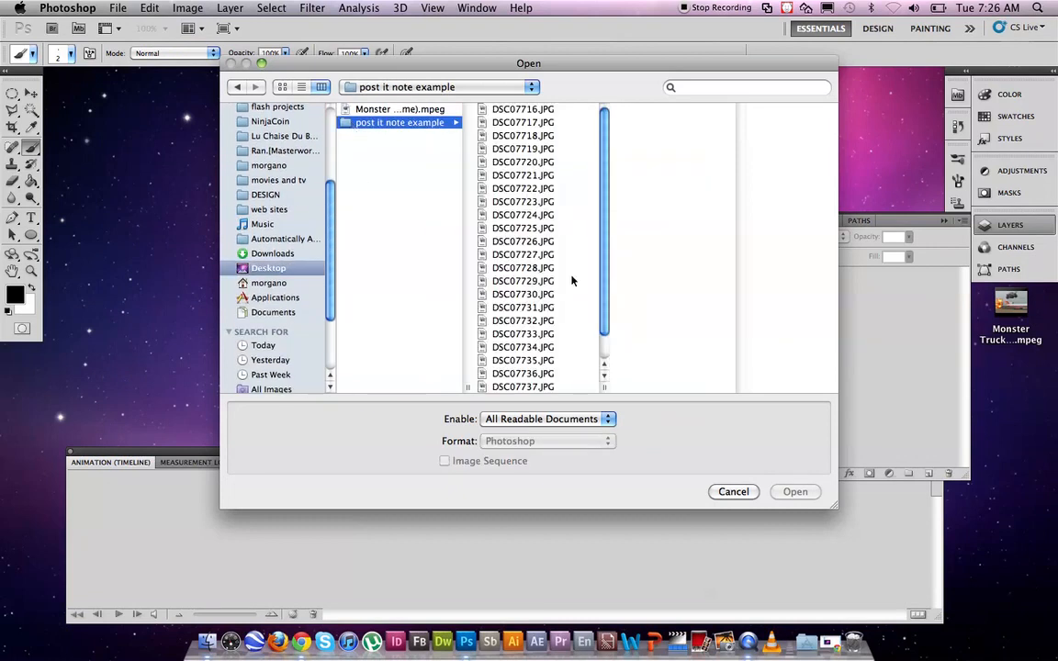
{"action": "mouse_move", "coordinate": [584, 180]}
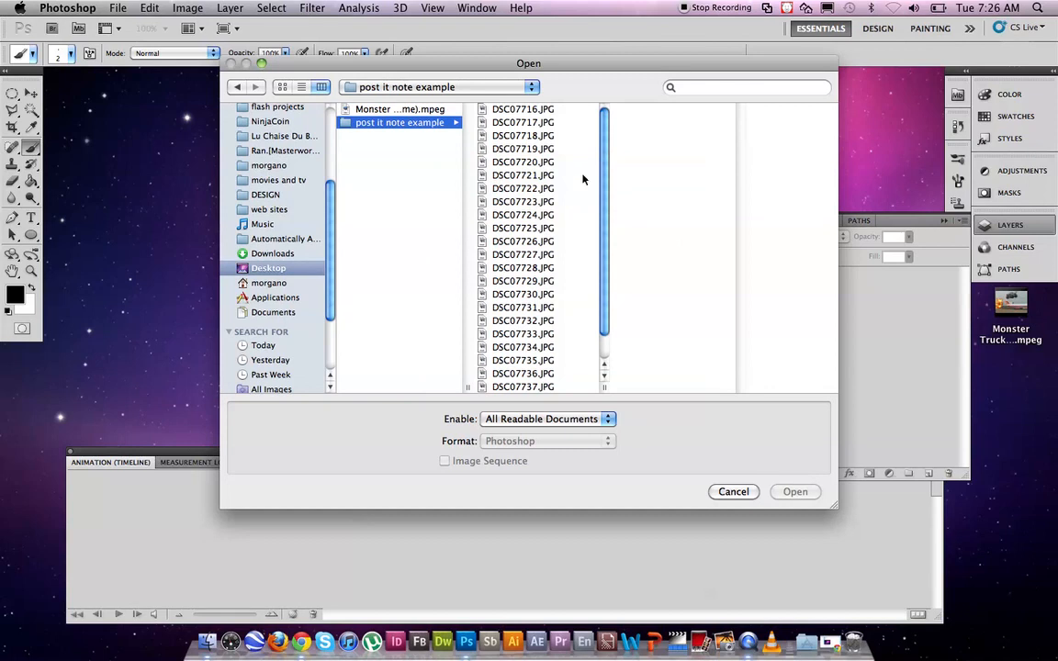
{"action": "mouse_move", "coordinate": [581, 122]}
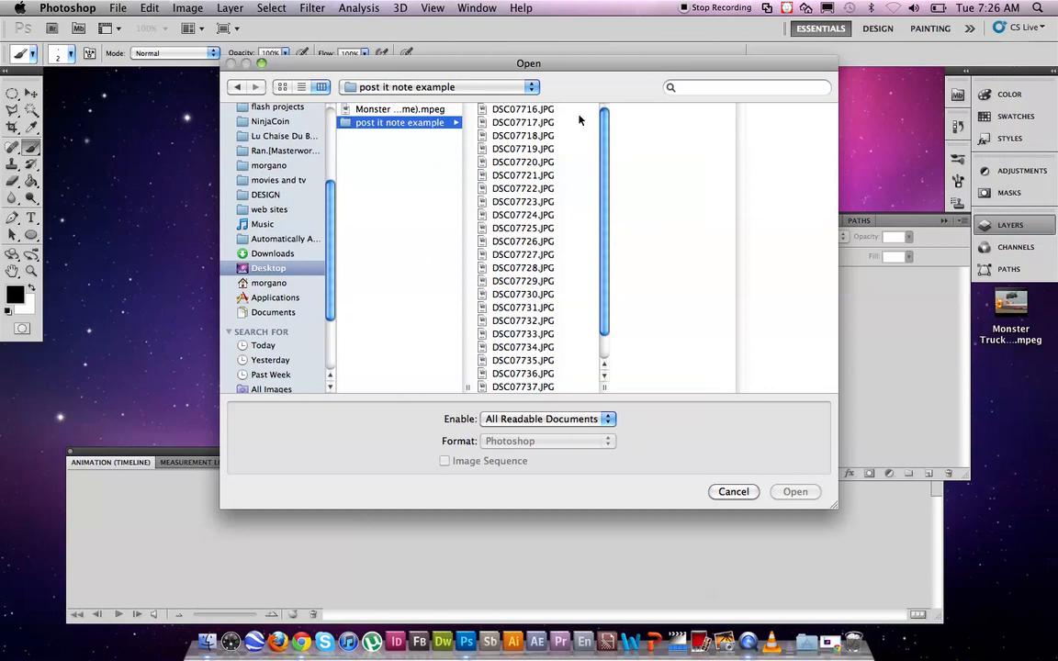
{"action": "mouse_move", "coordinate": [518, 110]}
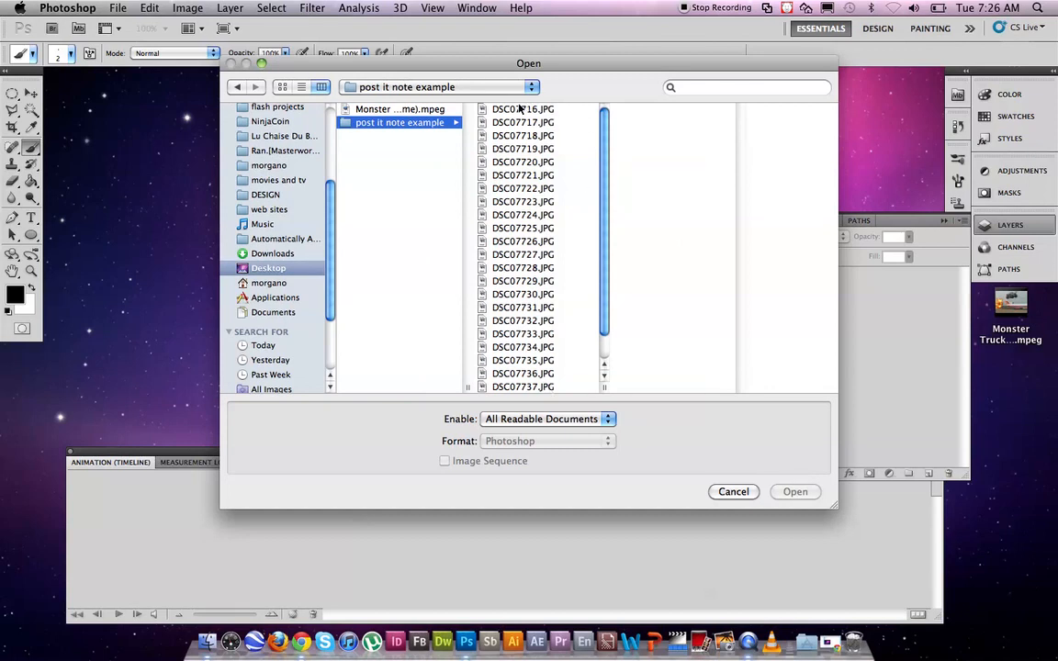
{"action": "left_click", "coordinate": [522, 108]}
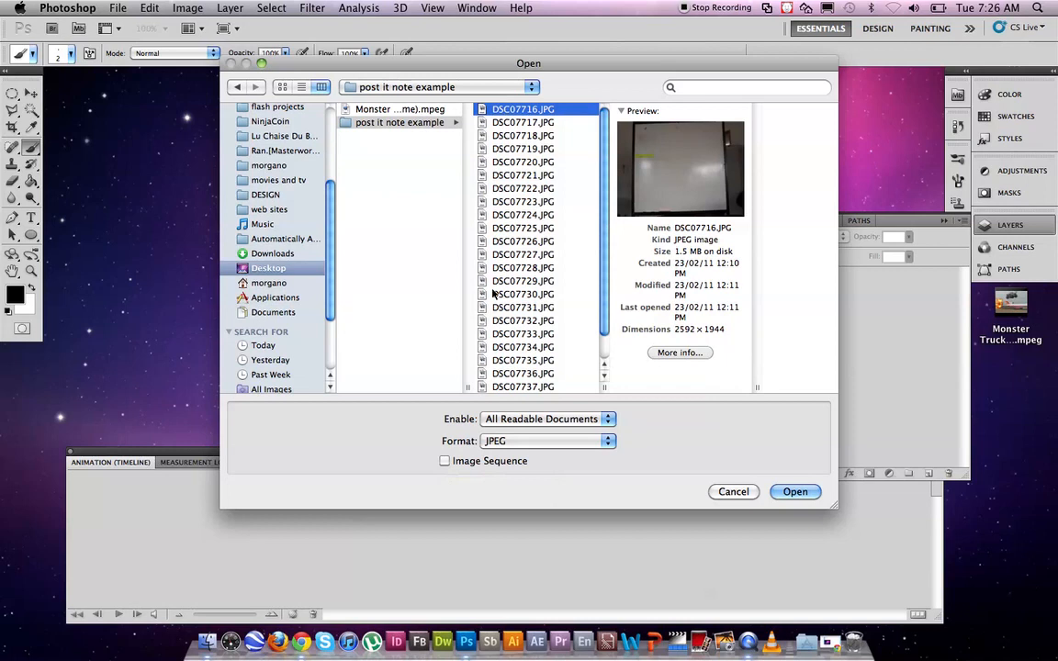
{"action": "mouse_move", "coordinate": [444, 461]}
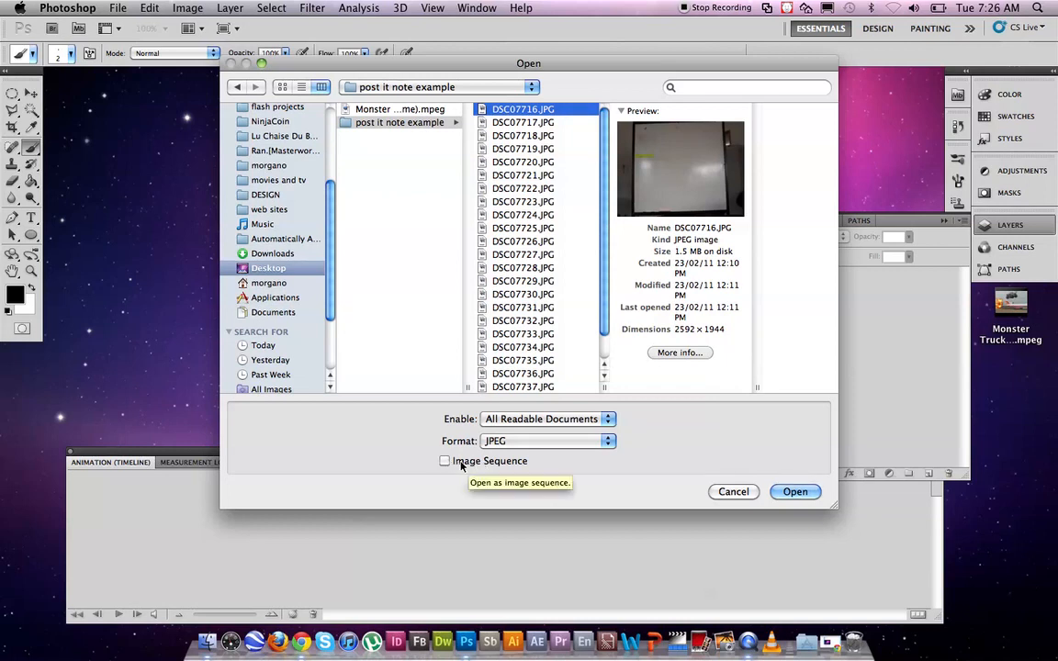
{"action": "mouse_move", "coordinate": [474, 466]}
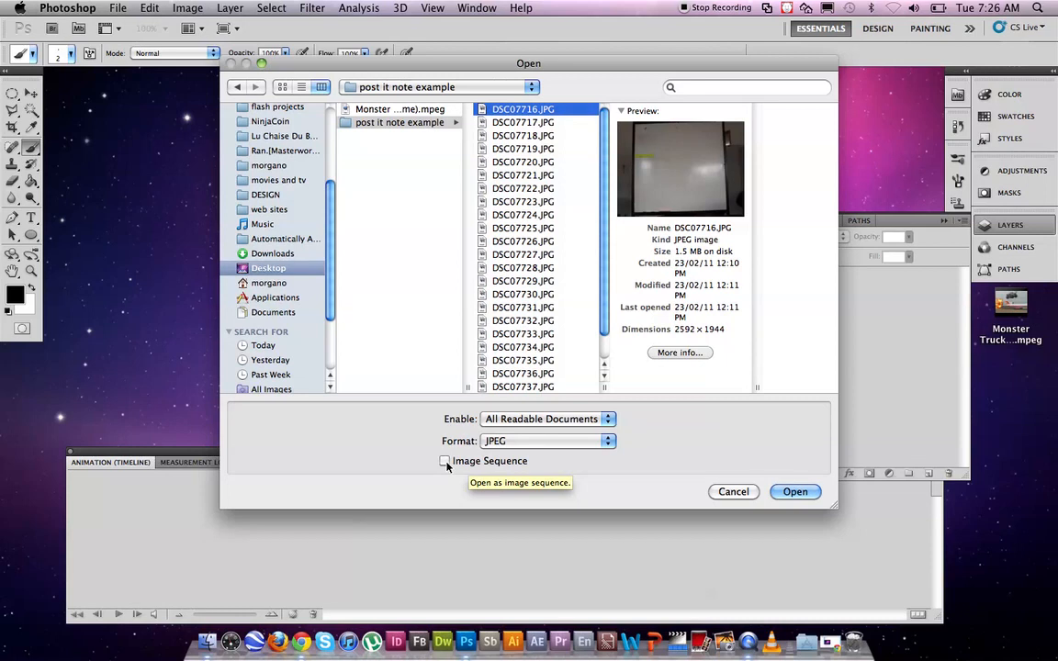
{"action": "left_click", "coordinate": [445, 461]}
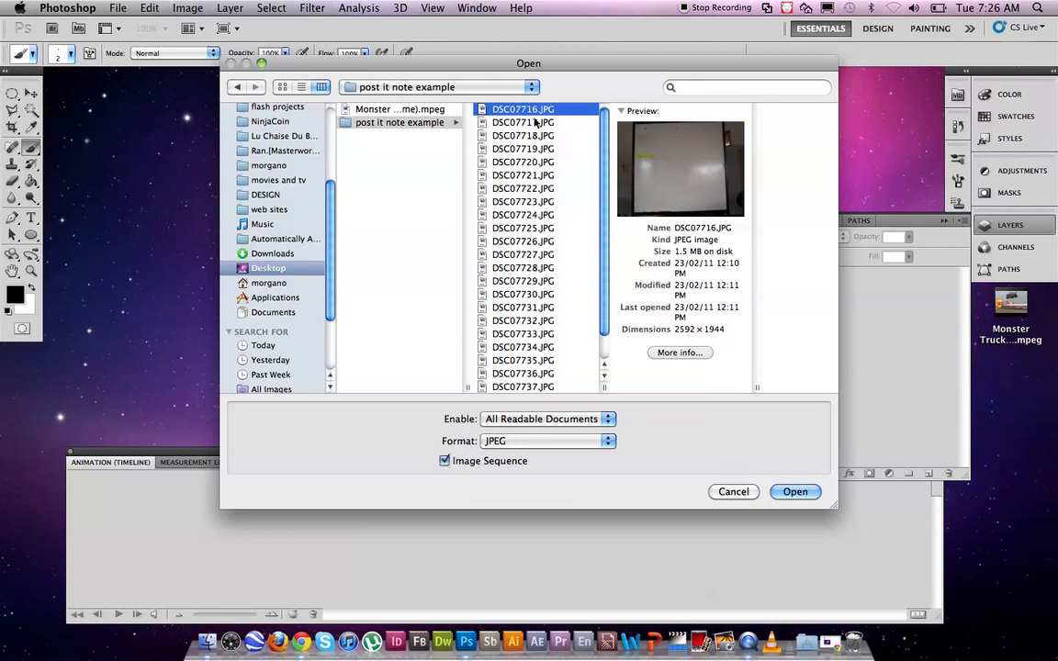
{"action": "mouse_move", "coordinate": [539, 228]}
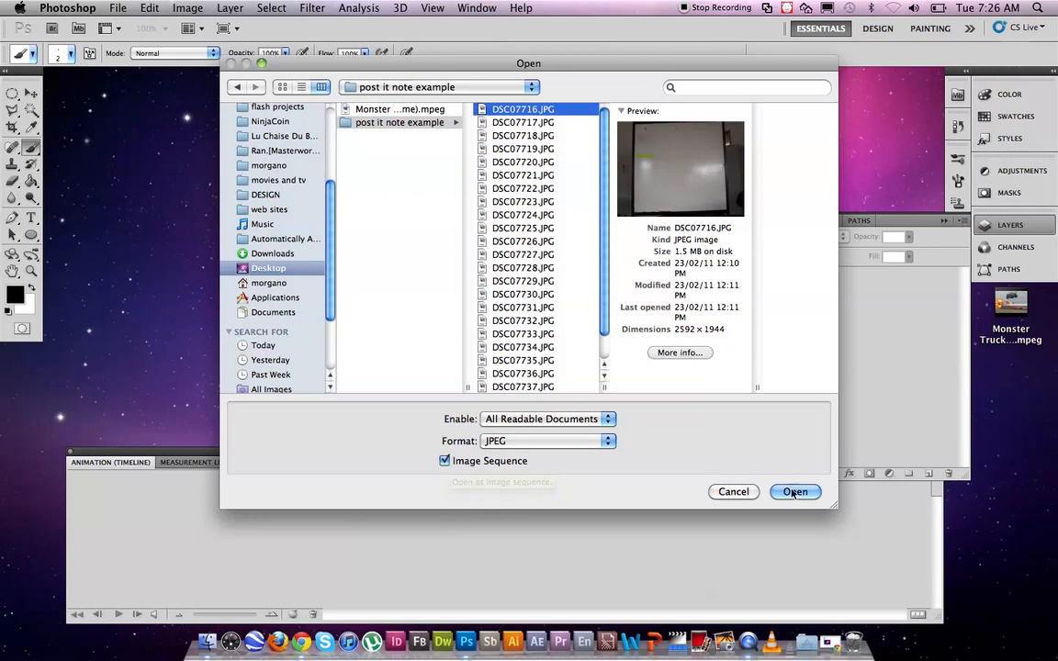
{"action": "left_click", "coordinate": [795, 492]}
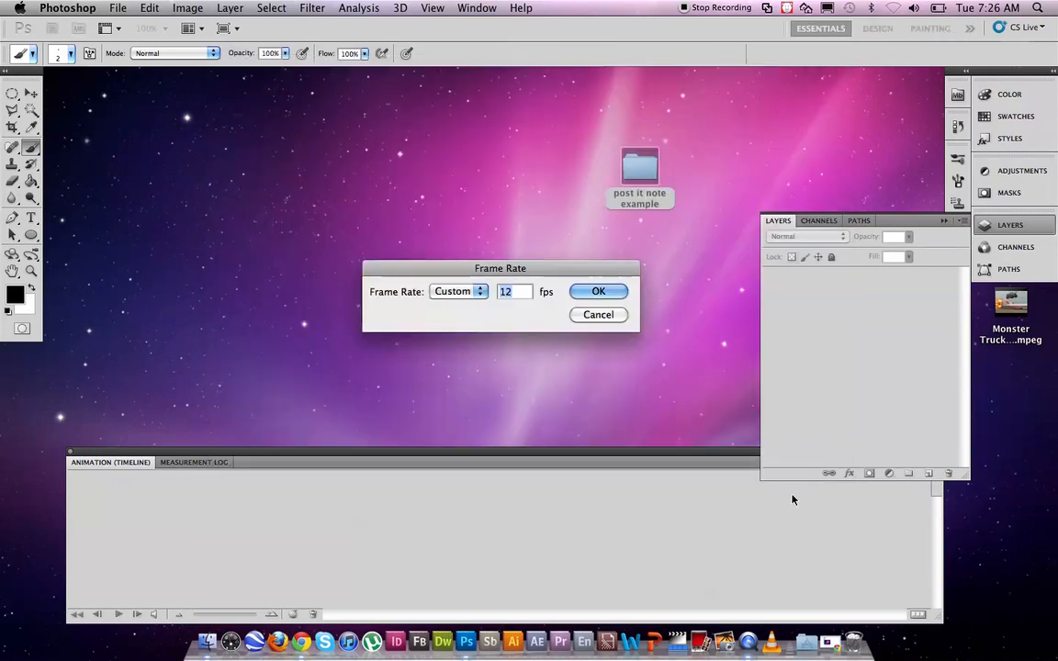
{"action": "mouse_move", "coordinate": [540, 274]}
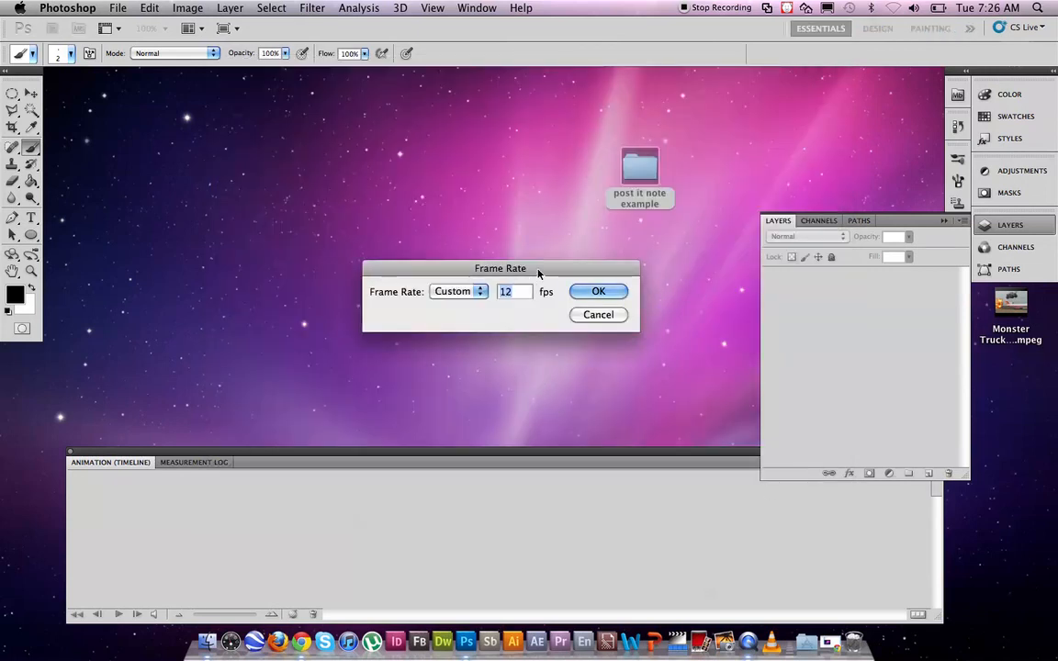
Step: Confirm a custom frame rate of 12 fps for the sequence
{"action": "left_click_drag", "start_coordinate": [499, 268], "coordinate": [455, 210]}
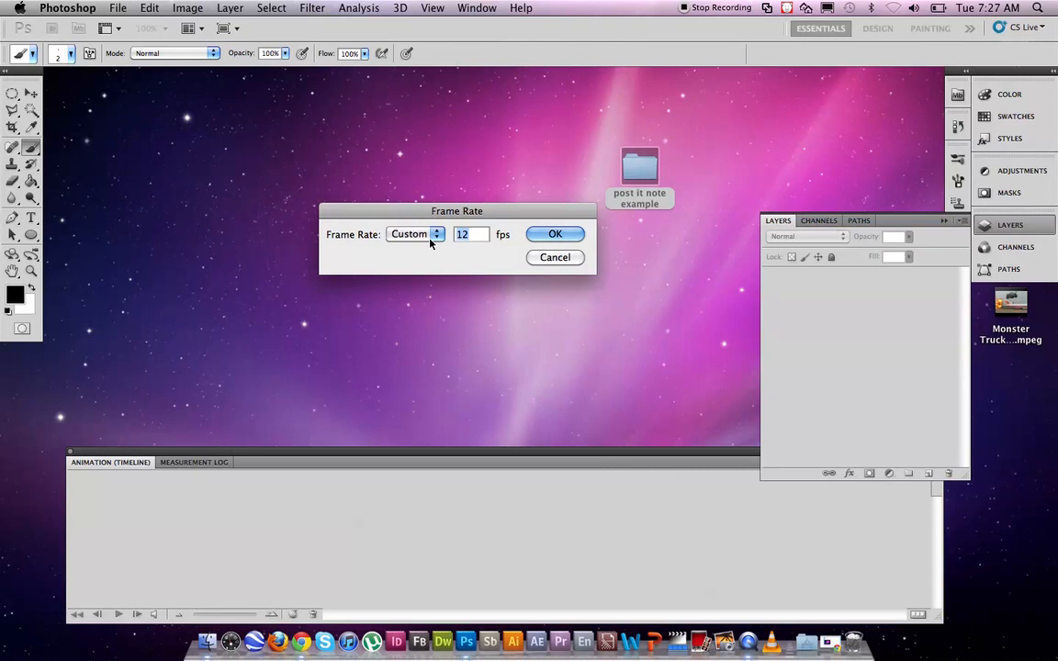
{"action": "left_click", "coordinate": [414, 233]}
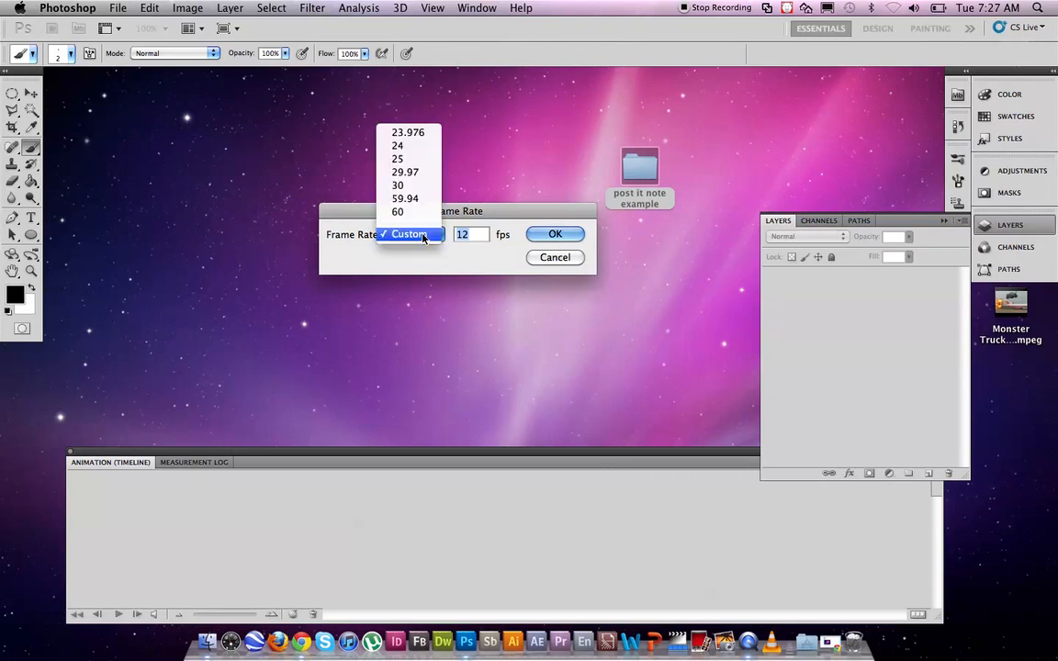
{"action": "left_click", "coordinate": [412, 236]}
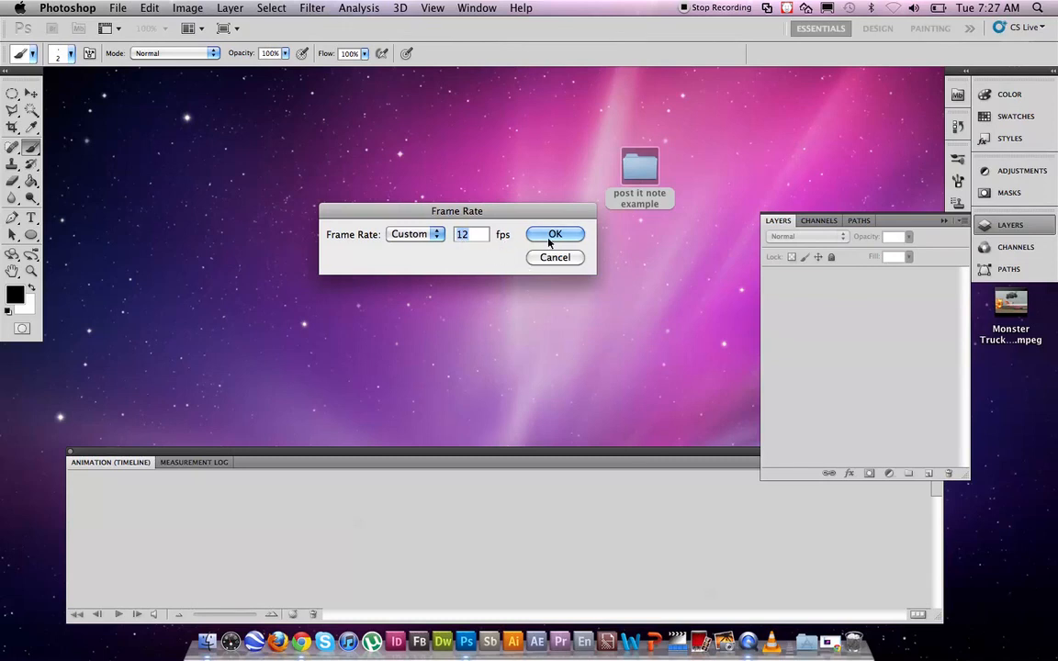
{"action": "left_click", "coordinate": [555, 233]}
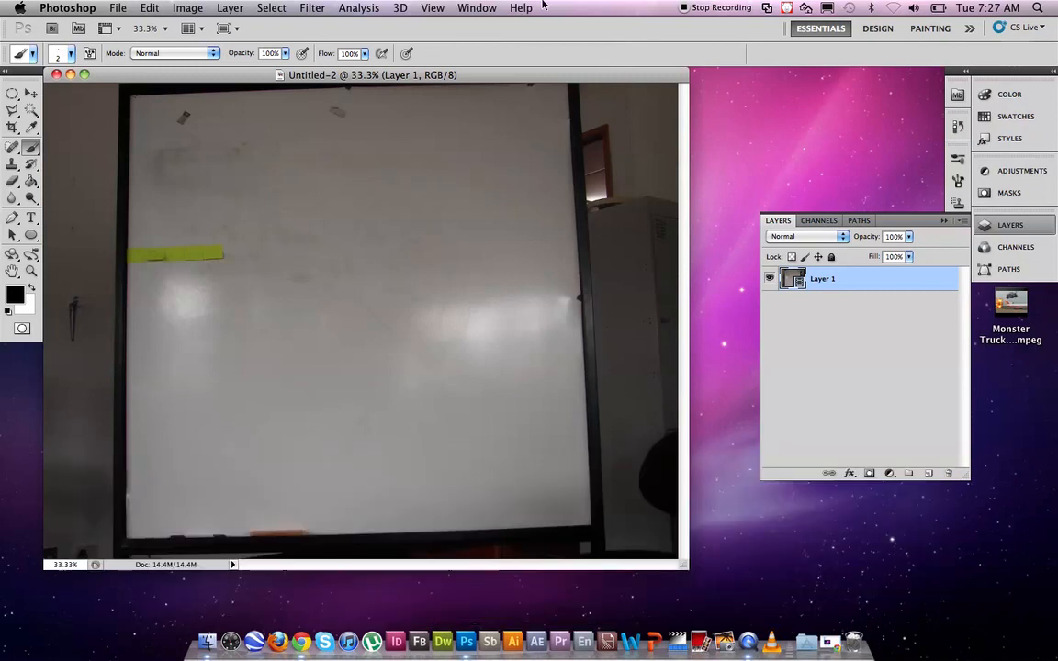
Step: Show the animation timeline with Layer 1 as a 12 fps clip
{"action": "left_click", "coordinate": [477, 8]}
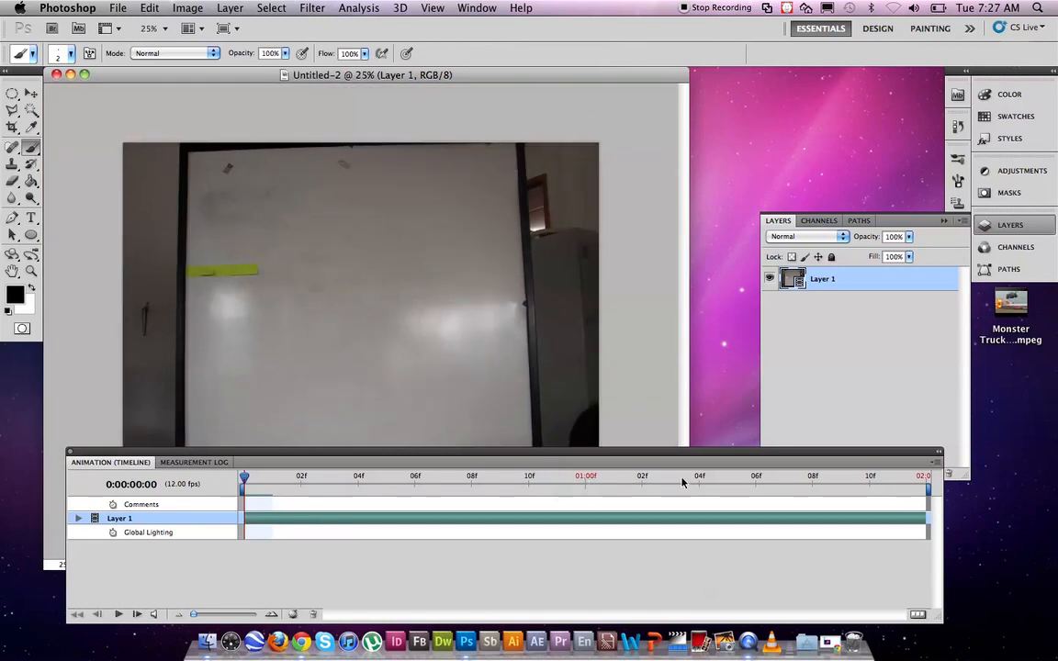
{"action": "mouse_move", "coordinate": [565, 446]}
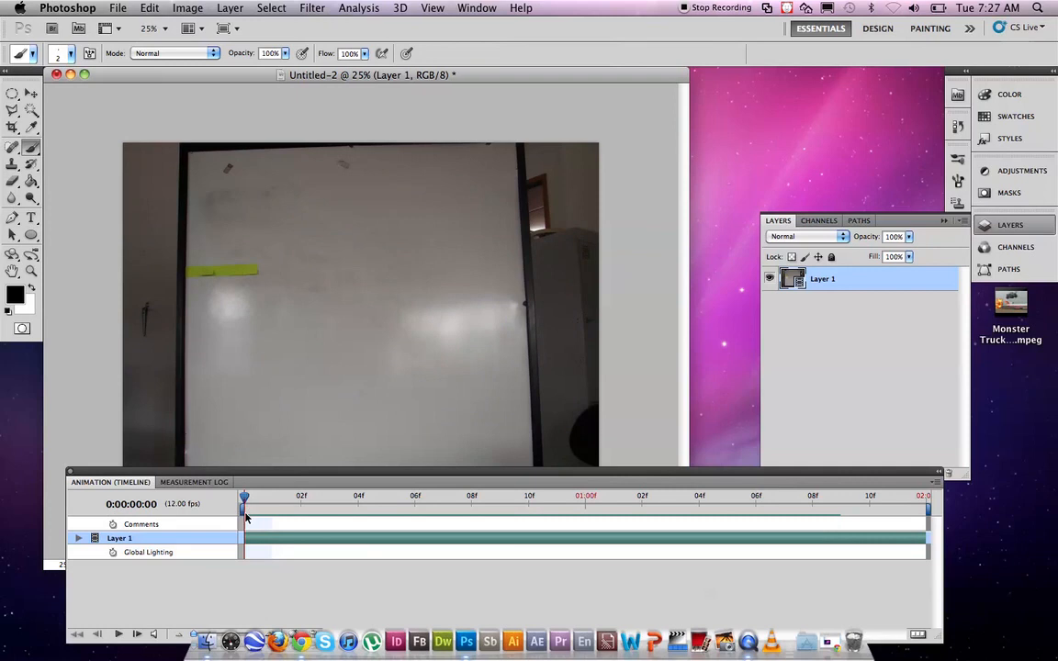
{"action": "mouse_move", "coordinate": [246, 502]}
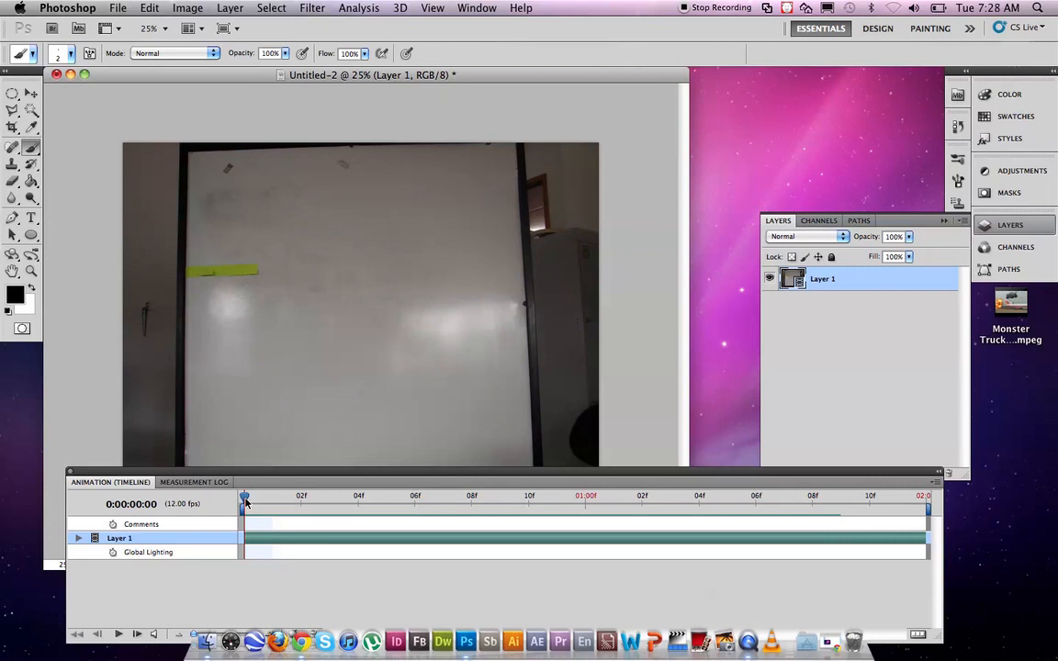
{"action": "mouse_move", "coordinate": [246, 504]}
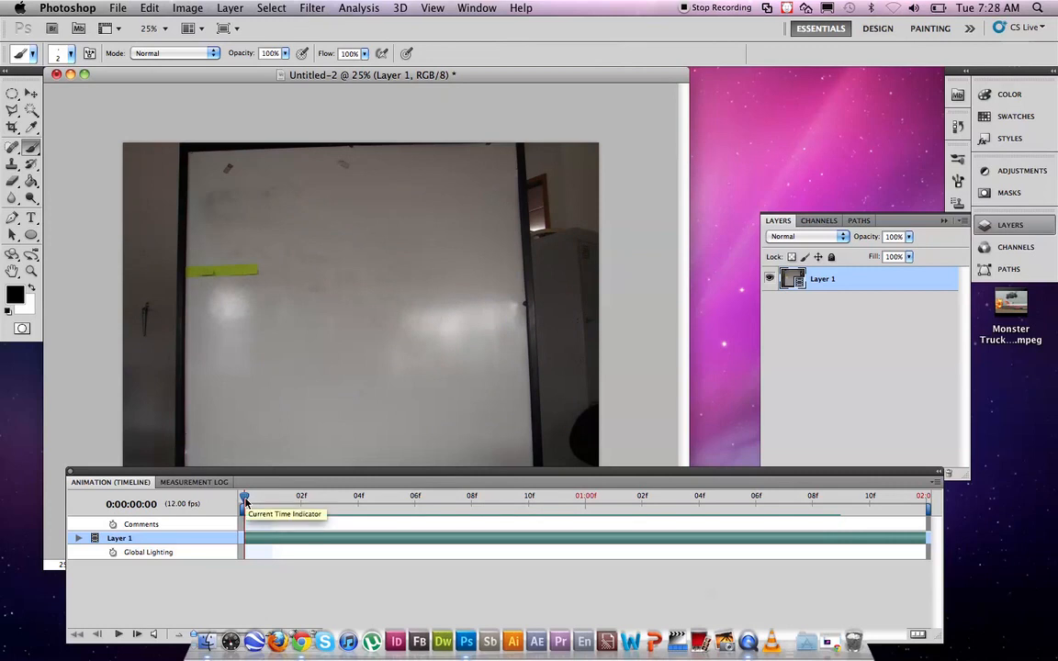
{"action": "mouse_move", "coordinate": [340, 292]}
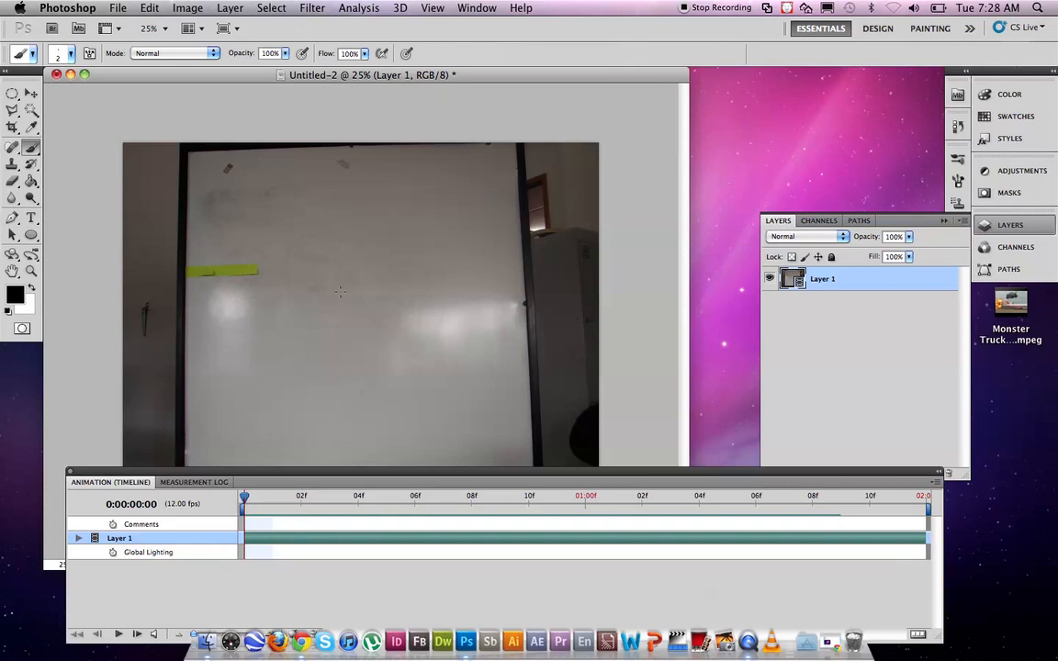
{"action": "mouse_move", "coordinate": [334, 303]}
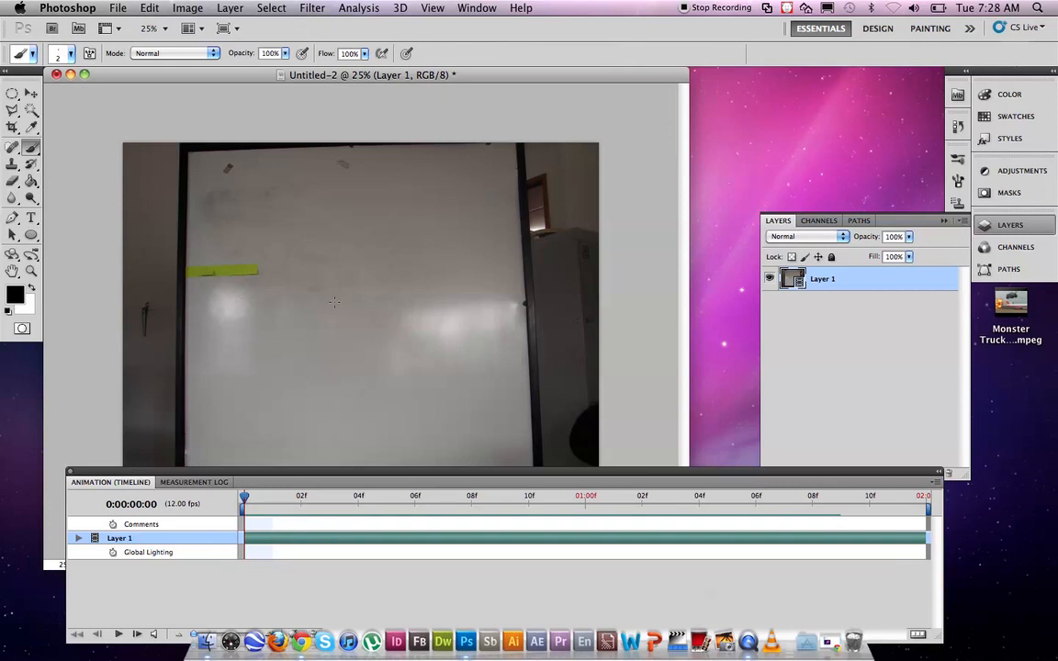
{"action": "mouse_move", "coordinate": [285, 265]}
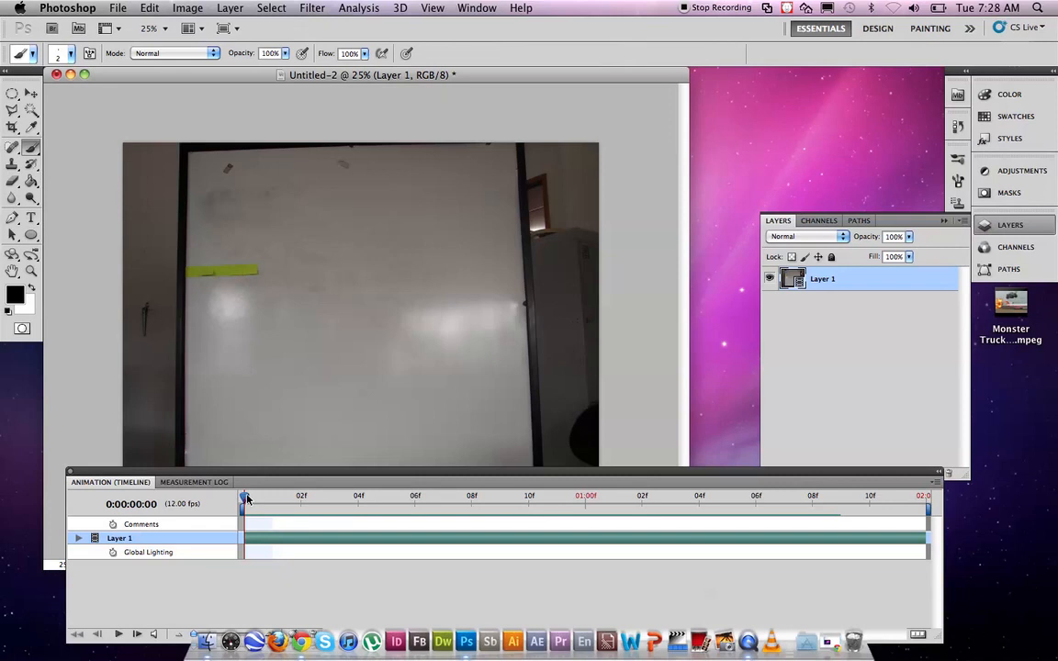
{"action": "mouse_move", "coordinate": [246, 499]}
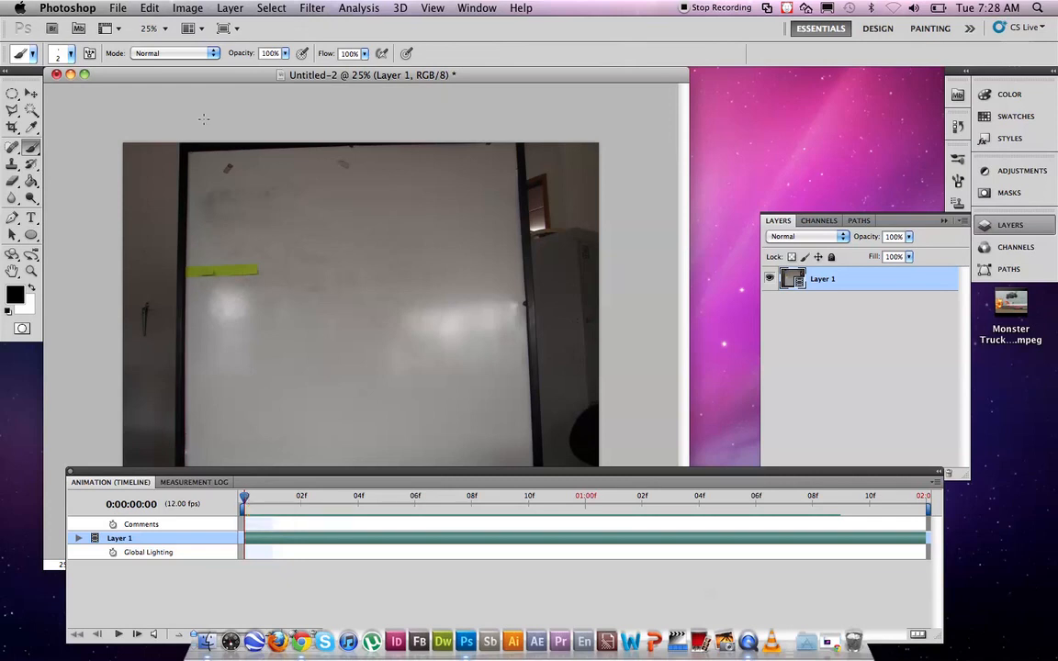
Step: Start Render Video from File > Export for the sequence
{"action": "left_click", "coordinate": [127, 7]}
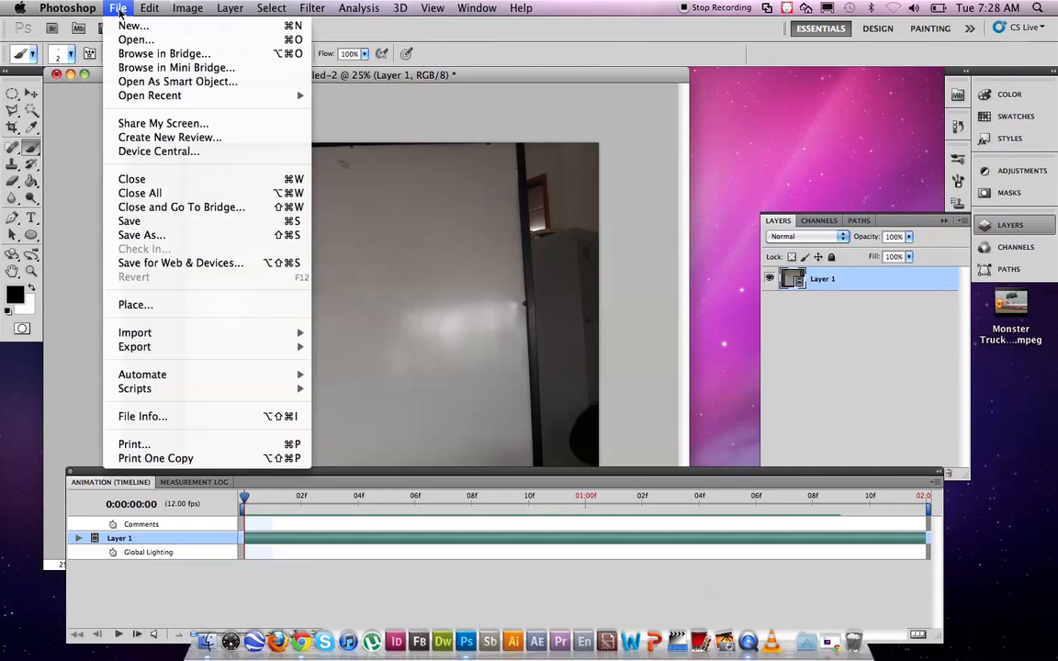
{"action": "mouse_move", "coordinate": [134, 332]}
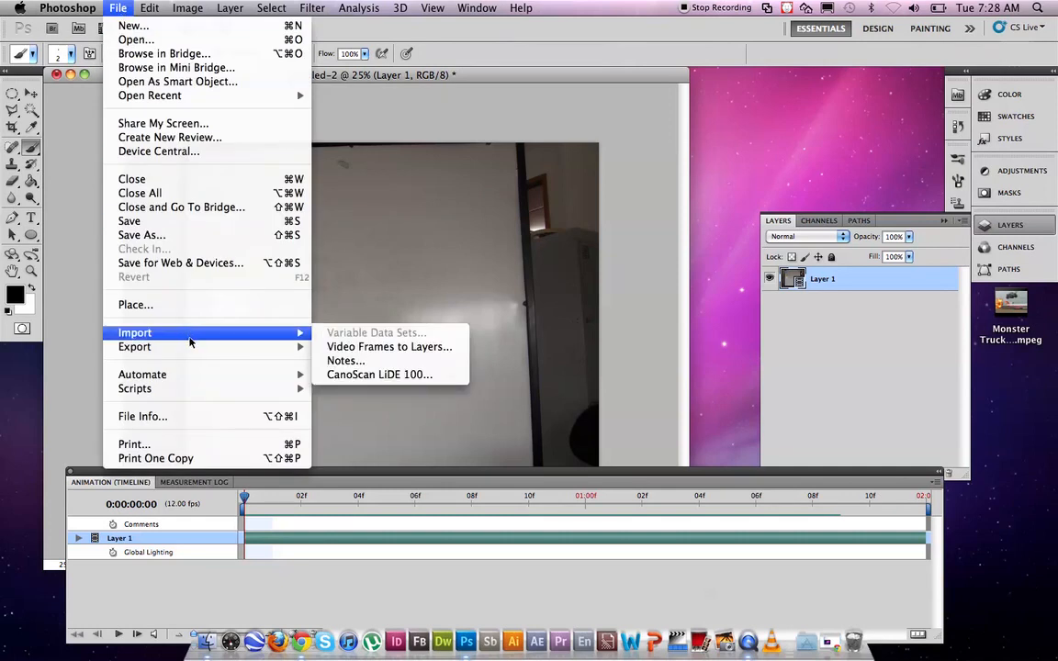
{"action": "mouse_move", "coordinate": [134, 347]}
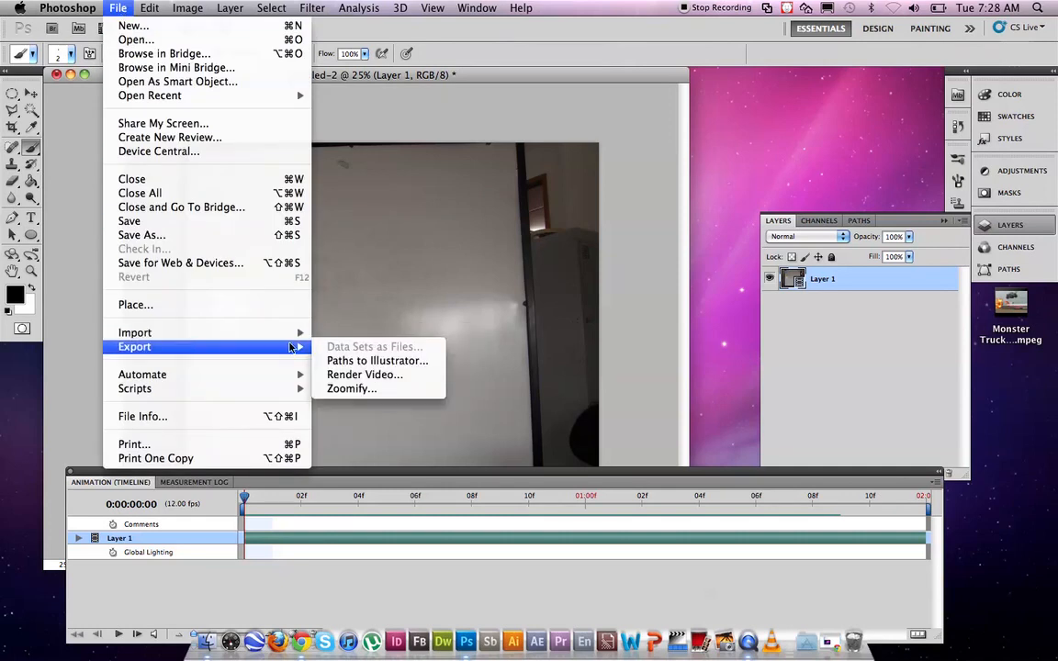
{"action": "mouse_move", "coordinate": [364, 374]}
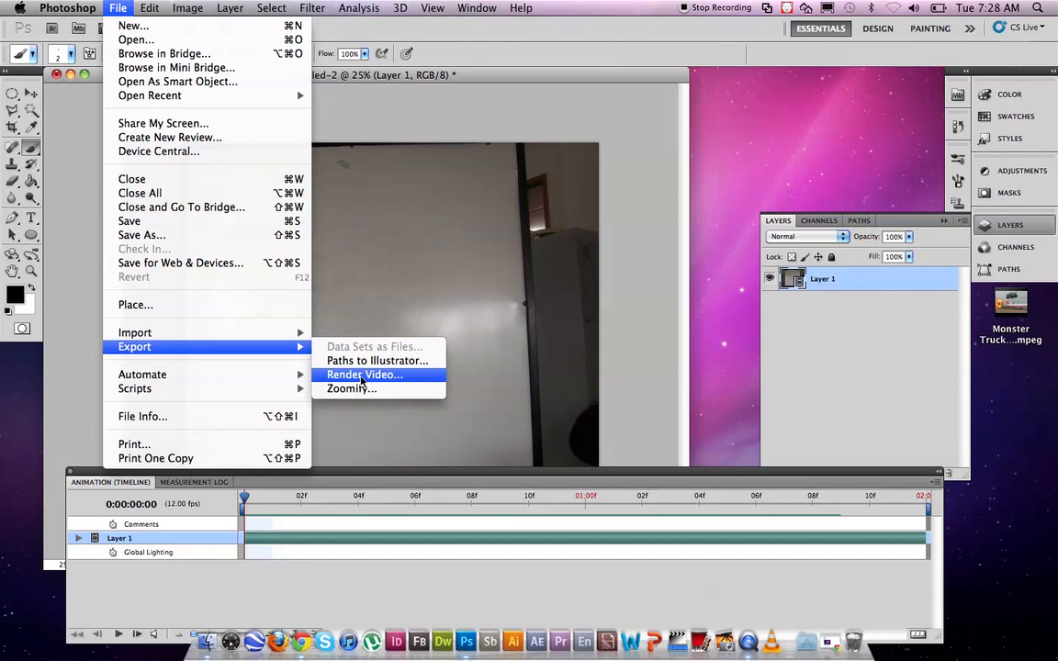
{"action": "left_click", "coordinate": [364, 374]}
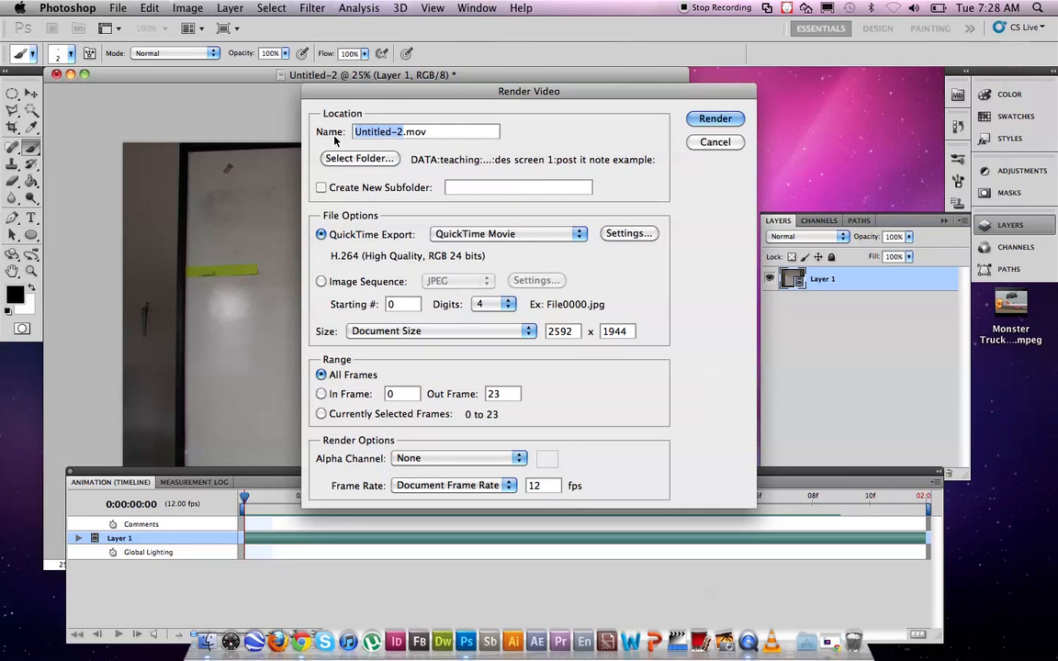
Step: Name the movie test stop motion.mov and set Desktop as the render folder
{"action": "type", "text": "test.mov"}
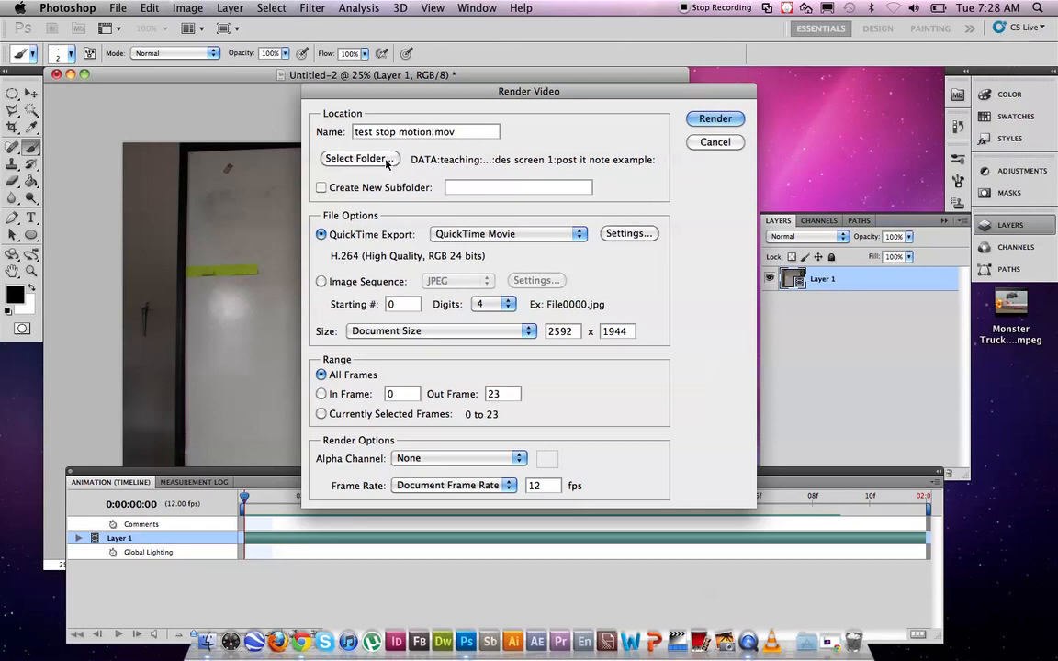
{"action": "mouse_move", "coordinate": [375, 163]}
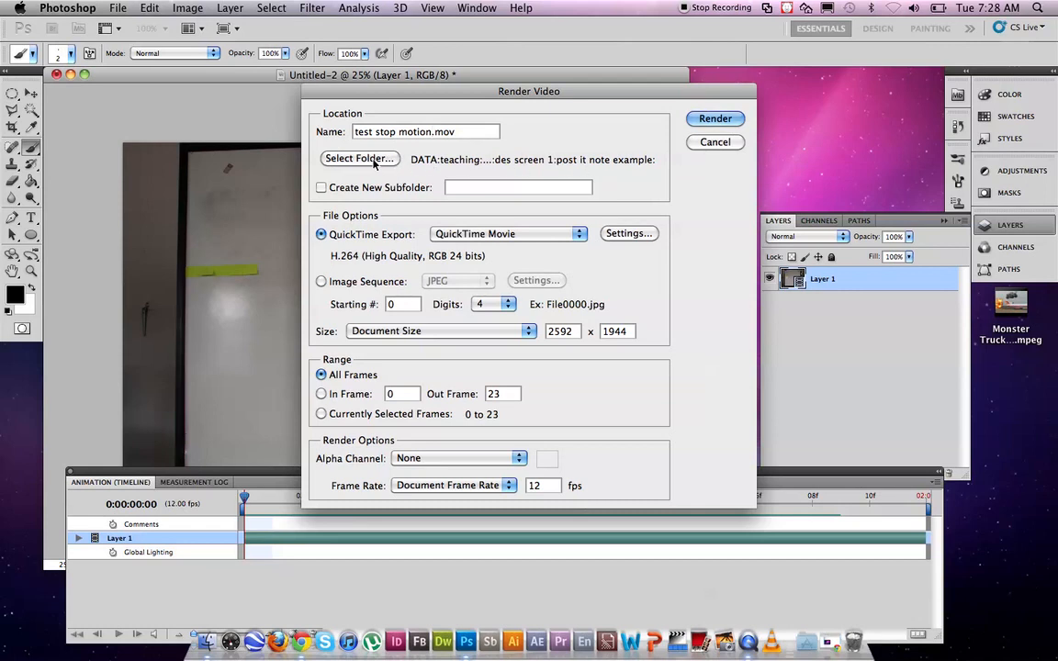
{"action": "left_click", "coordinate": [360, 158]}
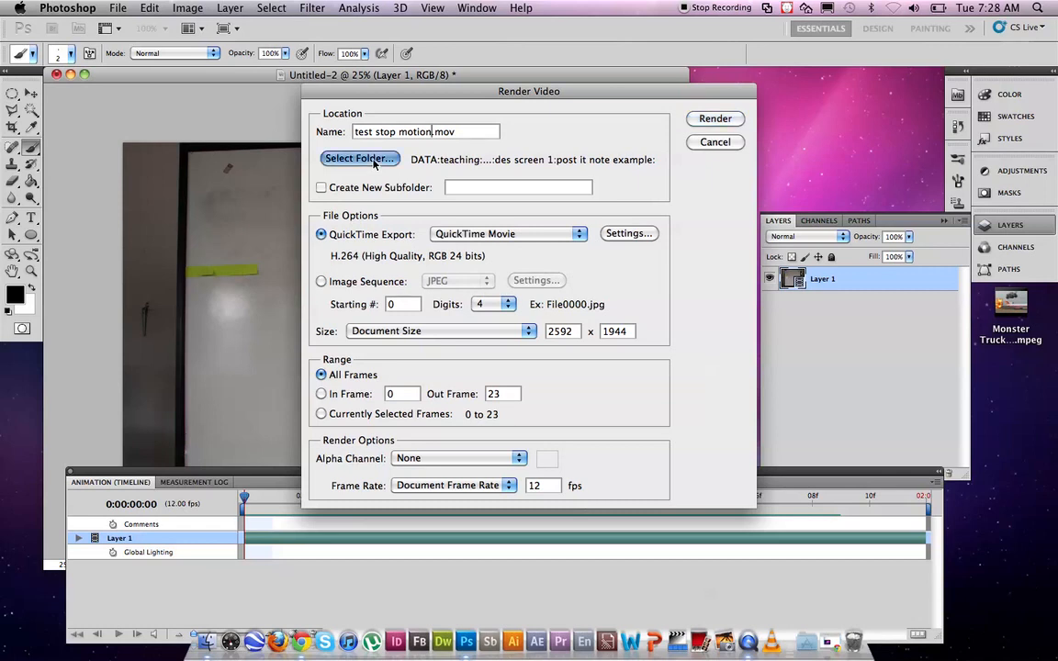
{"action": "left_click", "coordinate": [360, 158]}
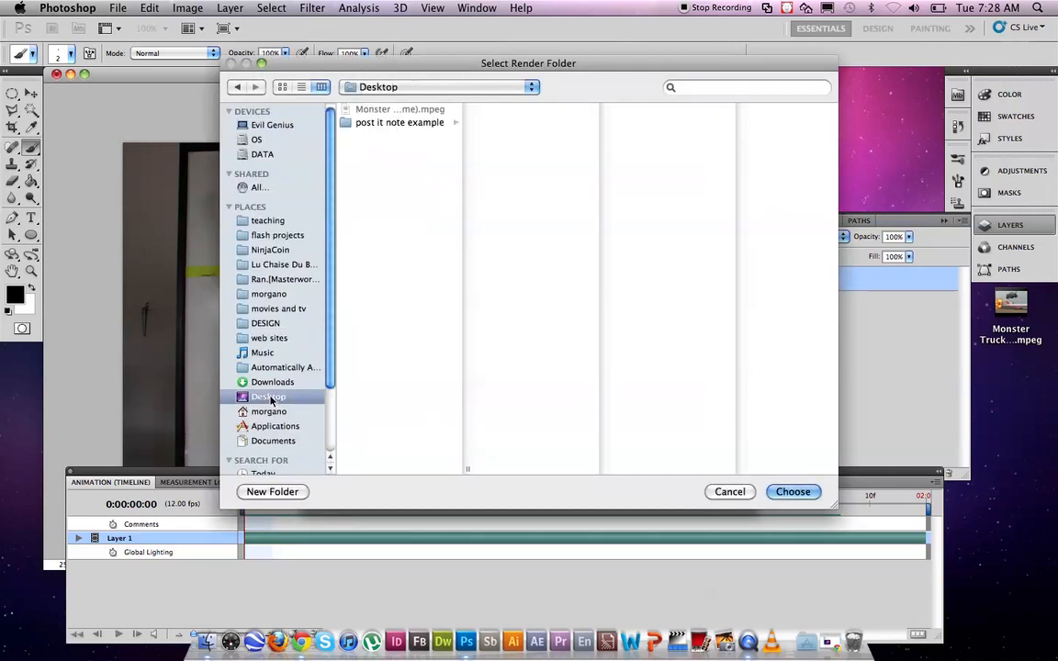
{"action": "left_click", "coordinate": [793, 492]}
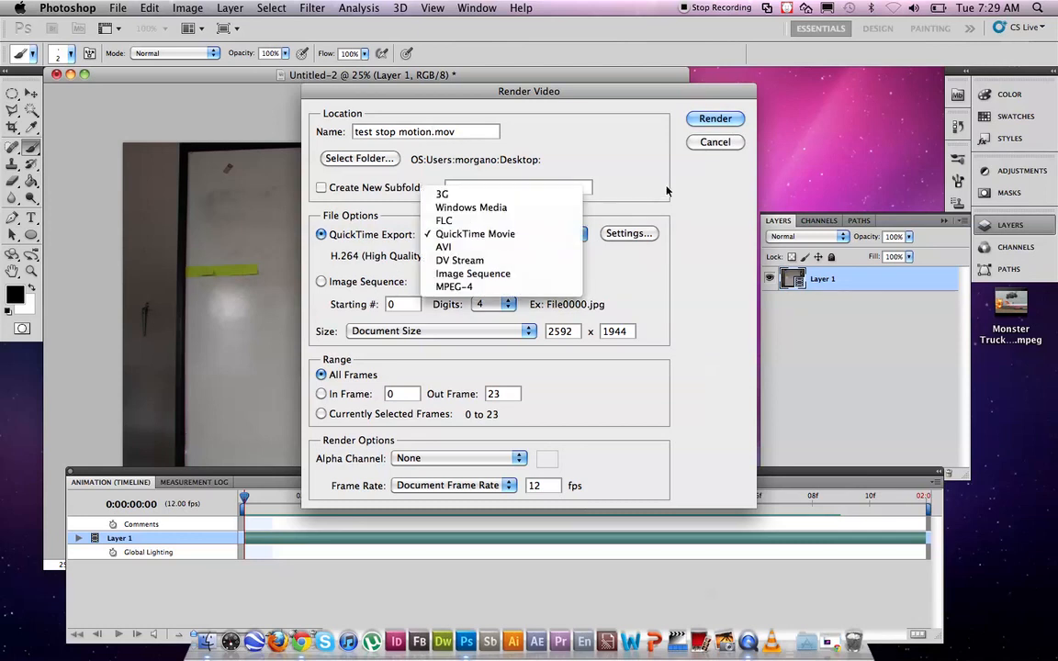
Step: Set the QuickTime Movie video compression to DV - PAL at Best quality
{"action": "left_click", "coordinate": [474, 233]}
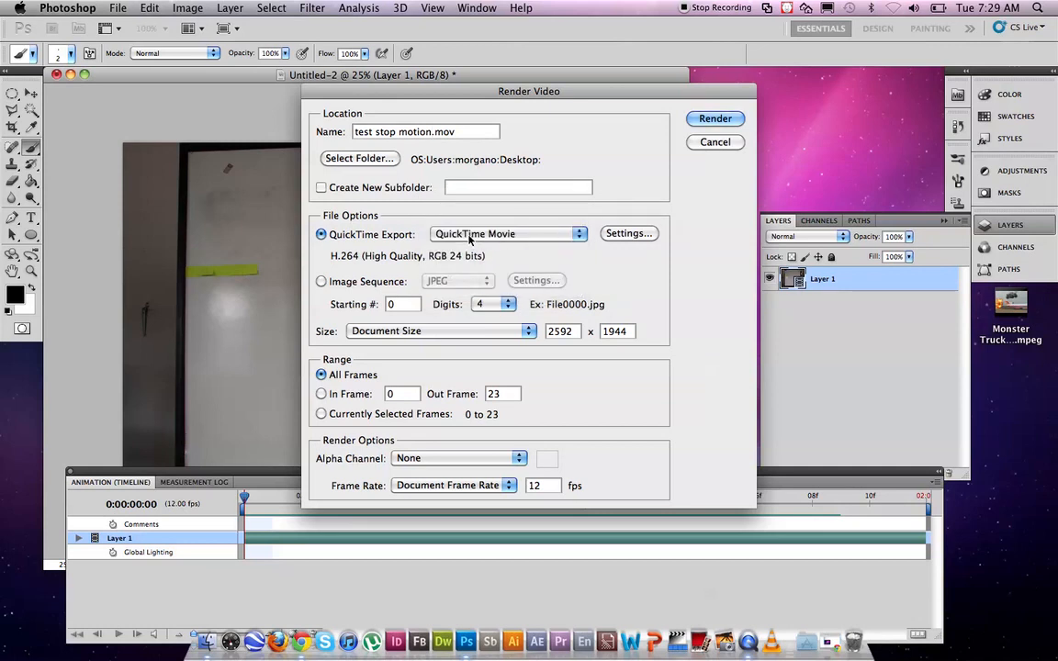
{"action": "left_click", "coordinate": [628, 233]}
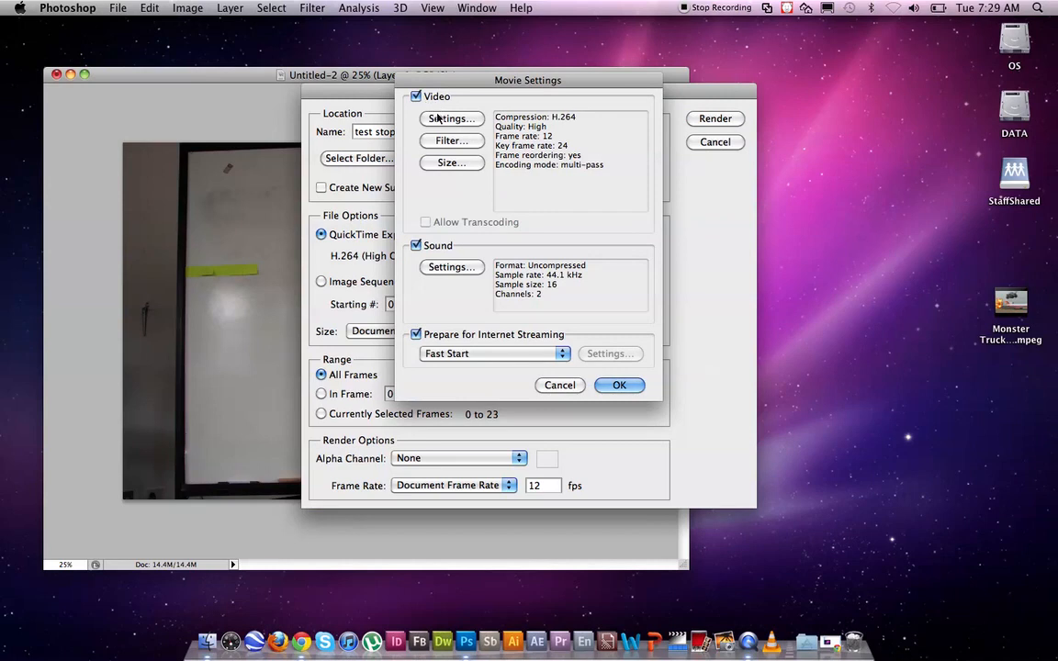
{"action": "left_click", "coordinate": [452, 118]}
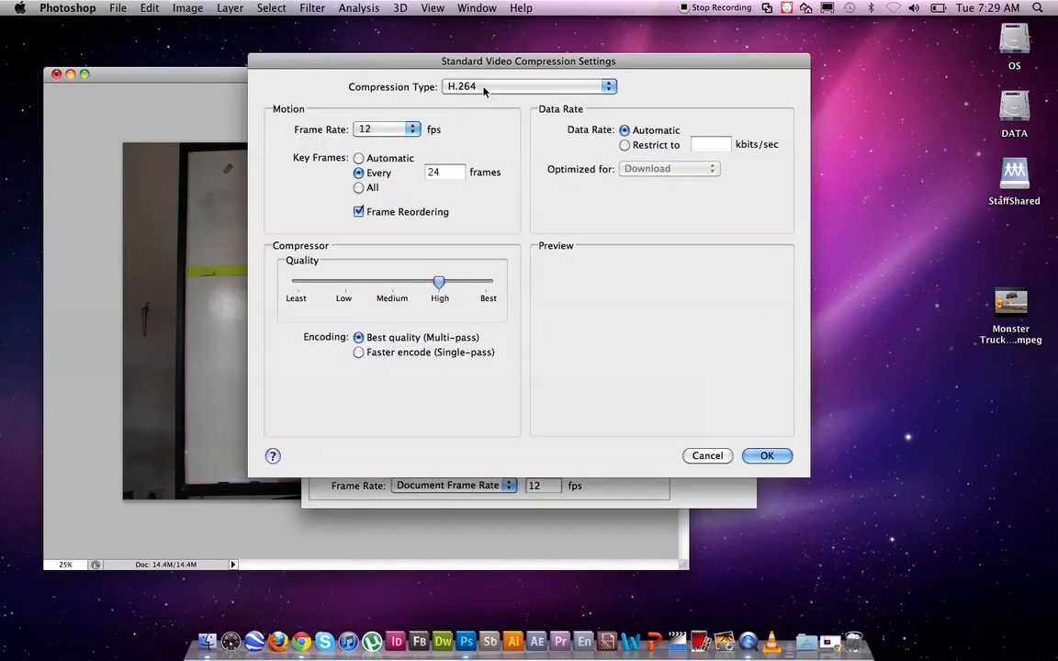
{"action": "left_click", "coordinate": [529, 86]}
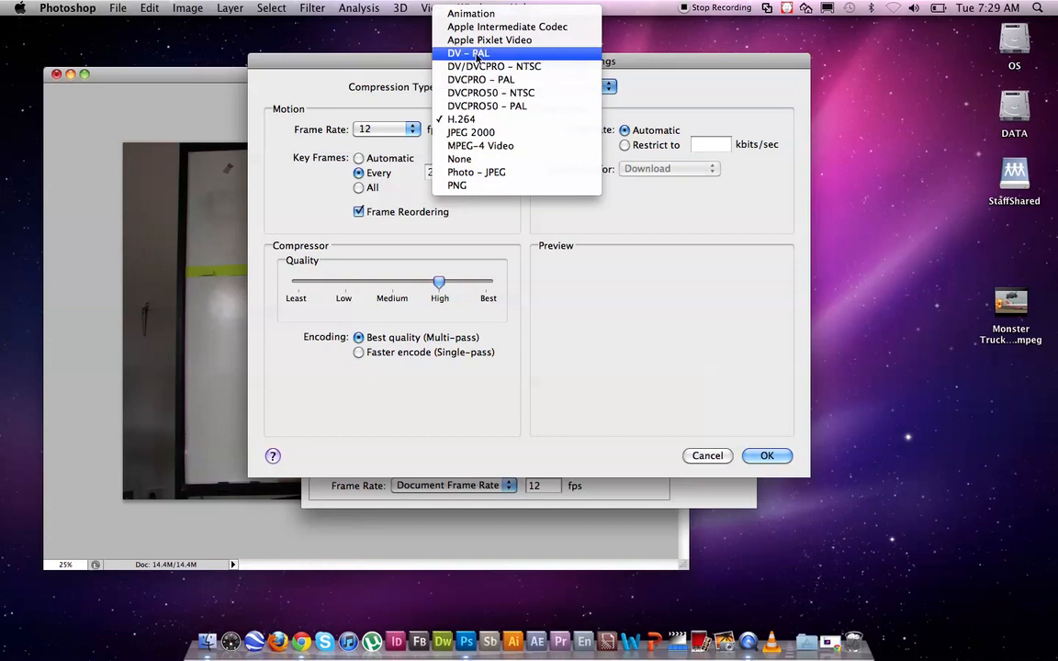
{"action": "left_click", "coordinate": [467, 53]}
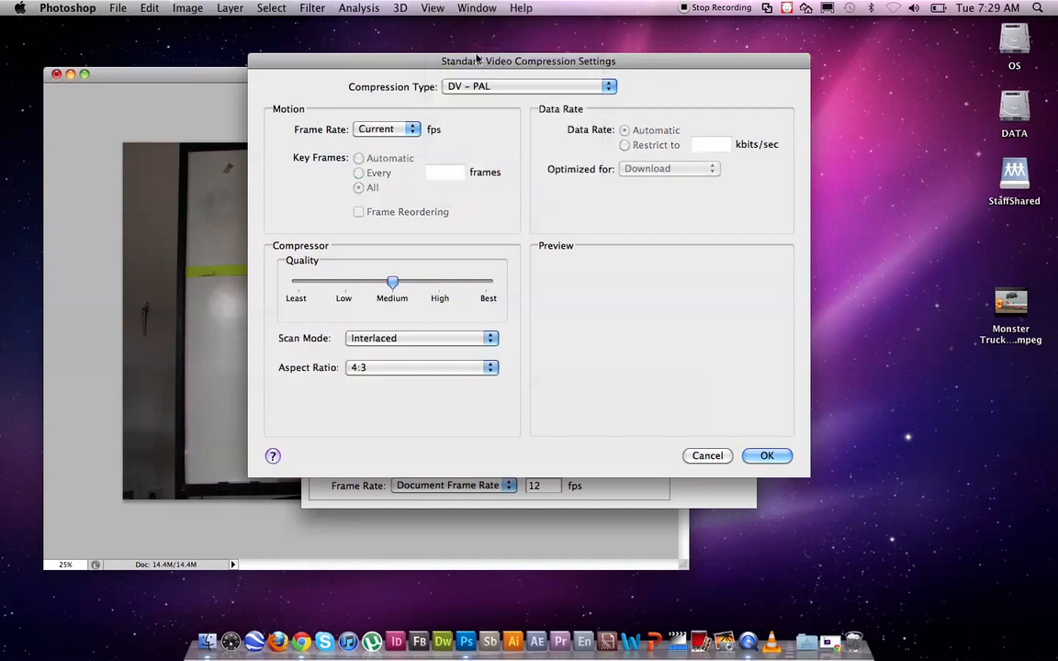
{"action": "mouse_move", "coordinate": [470, 103]}
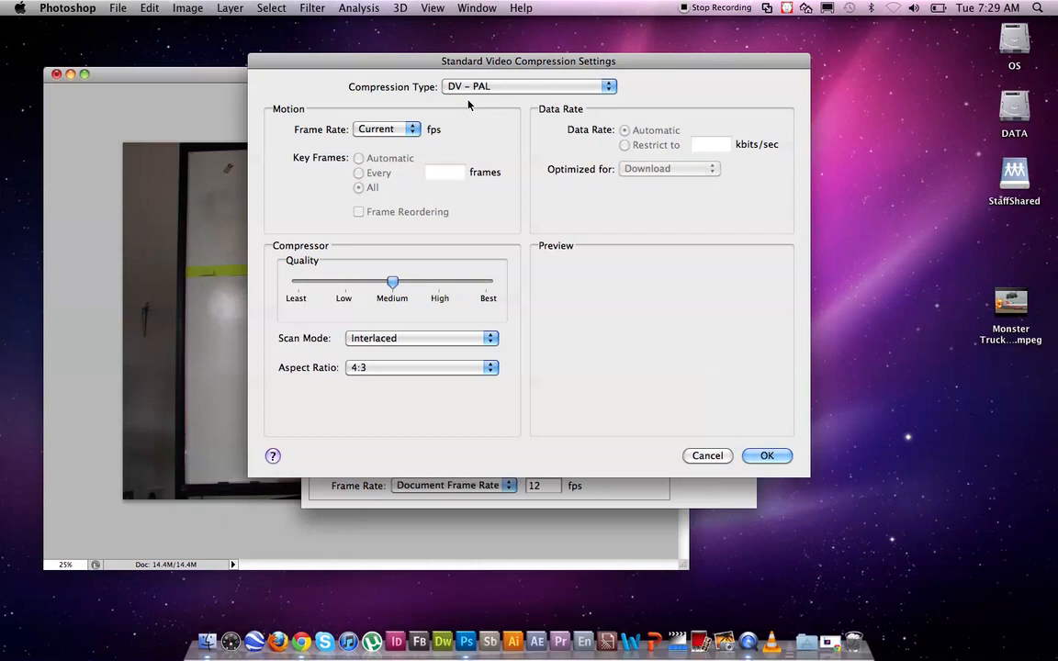
{"action": "mouse_move", "coordinate": [471, 140]}
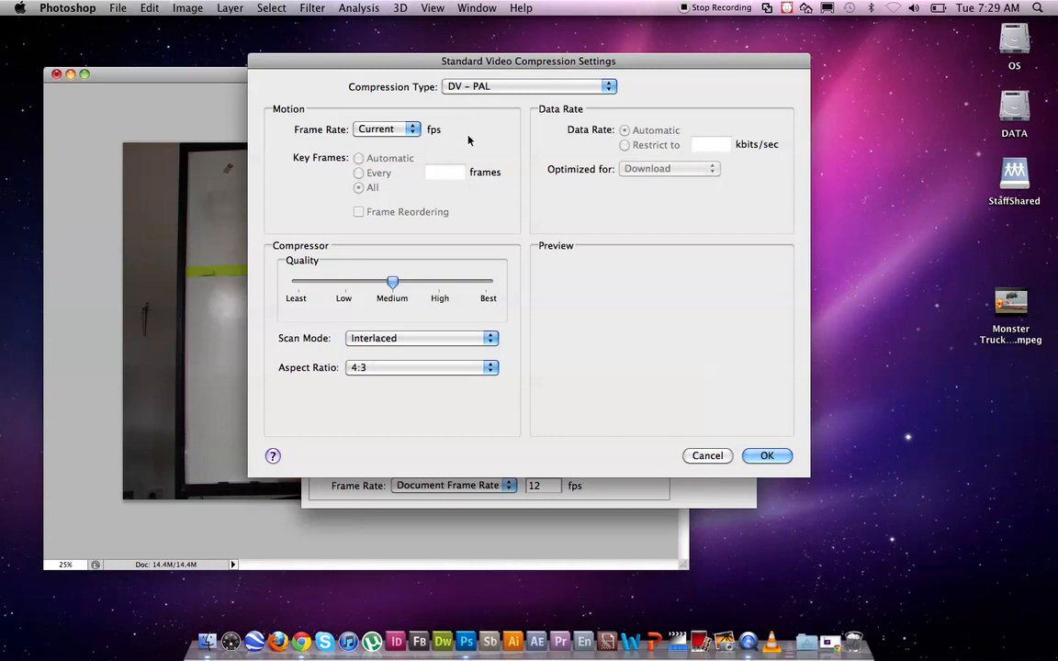
{"action": "mouse_move", "coordinate": [496, 125]}
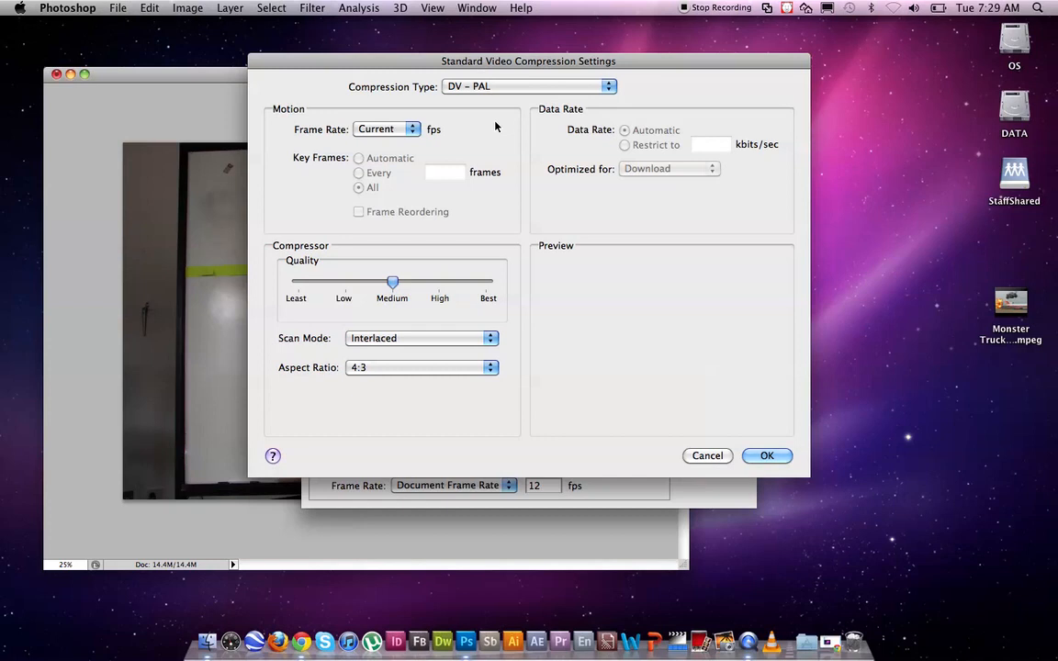
{"action": "mouse_move", "coordinate": [426, 69]}
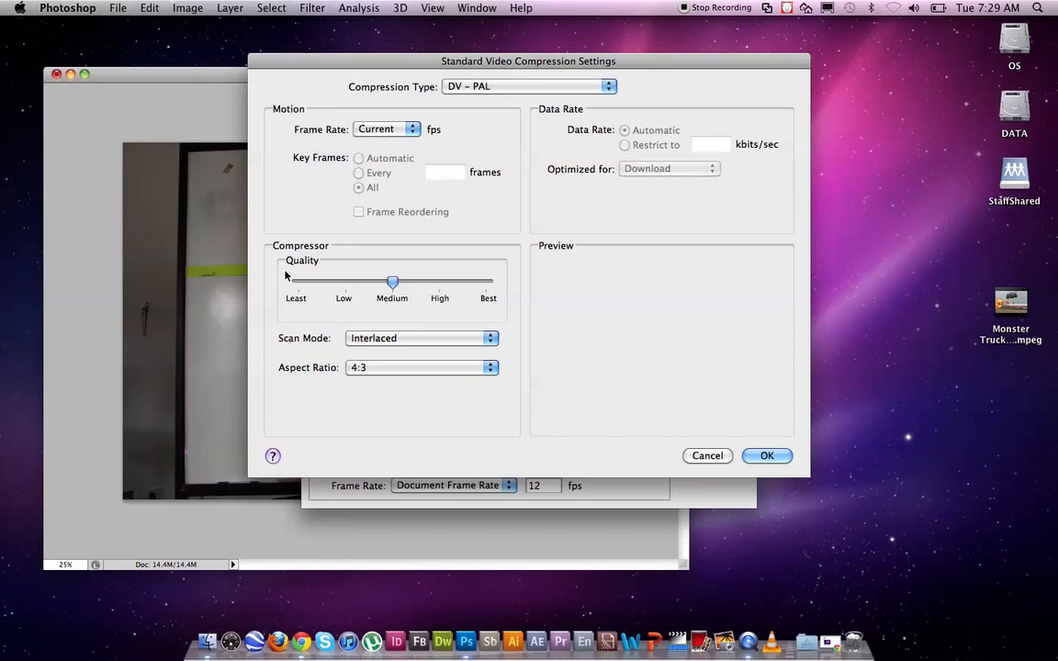
{"action": "left_click_drag", "start_coordinate": [393, 283], "coordinate": [426, 283]}
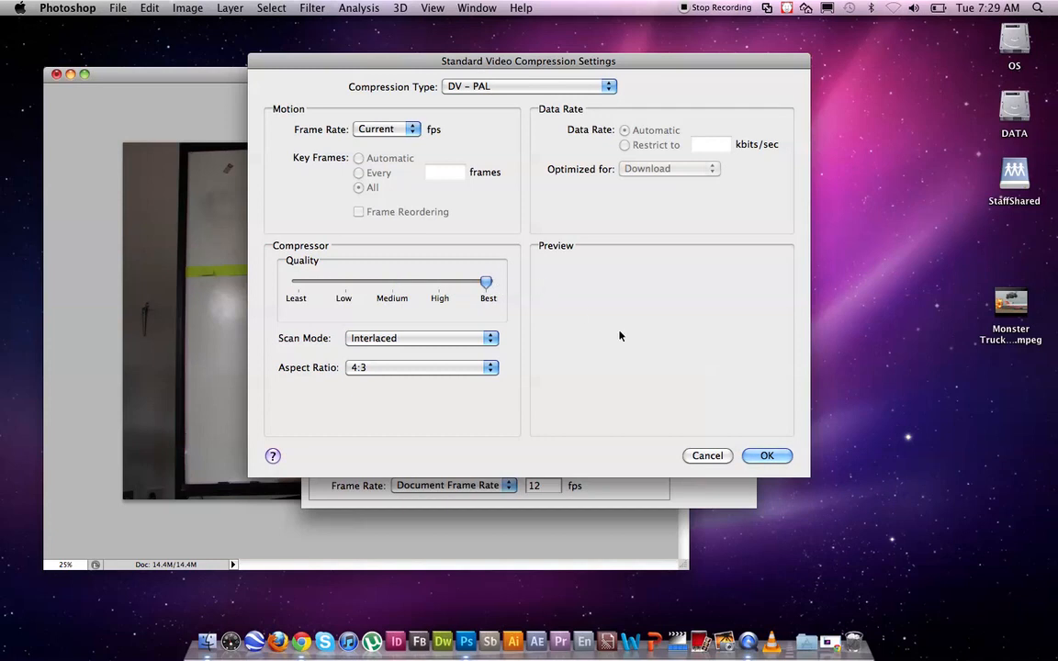
{"action": "left_click", "coordinate": [768, 456]}
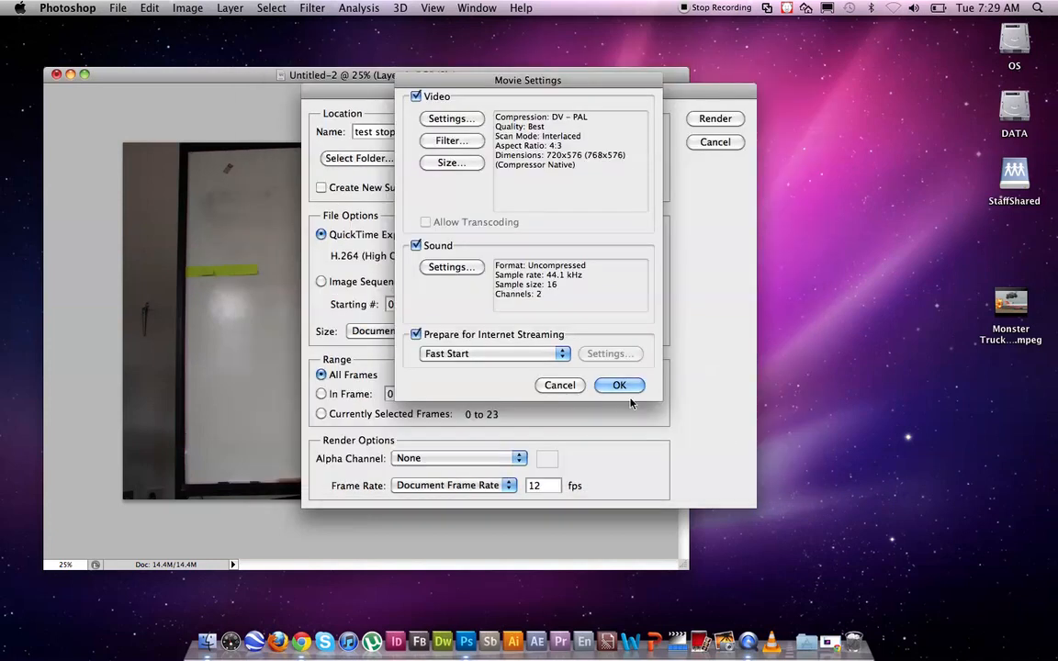
{"action": "left_click", "coordinate": [621, 386]}
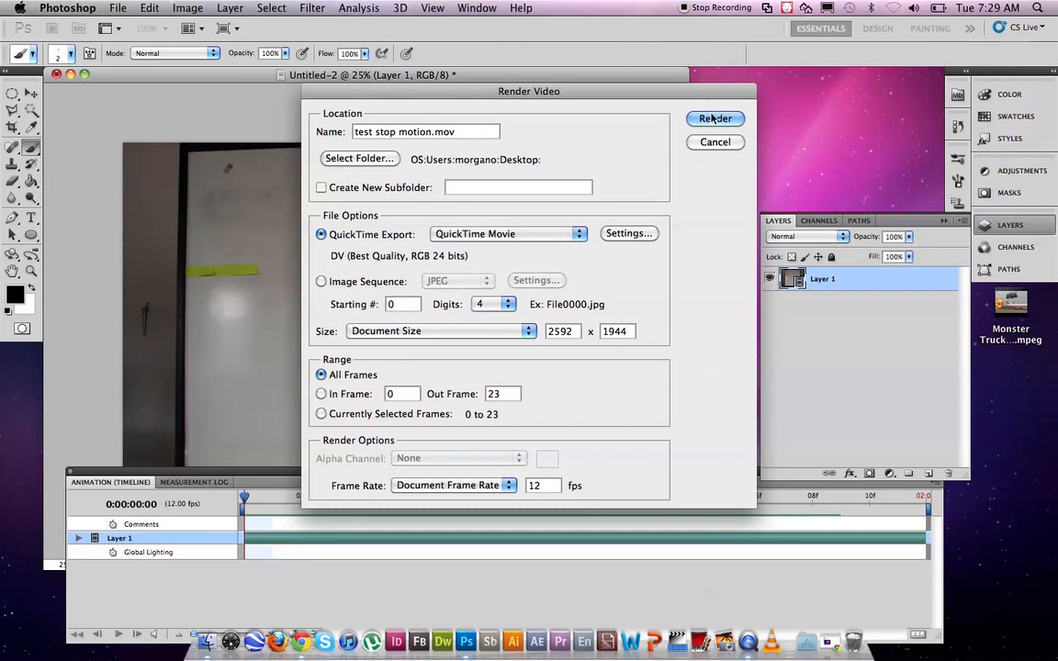
Step: Render test stop motion.mov to the desktop
{"action": "left_click", "coordinate": [717, 117]}
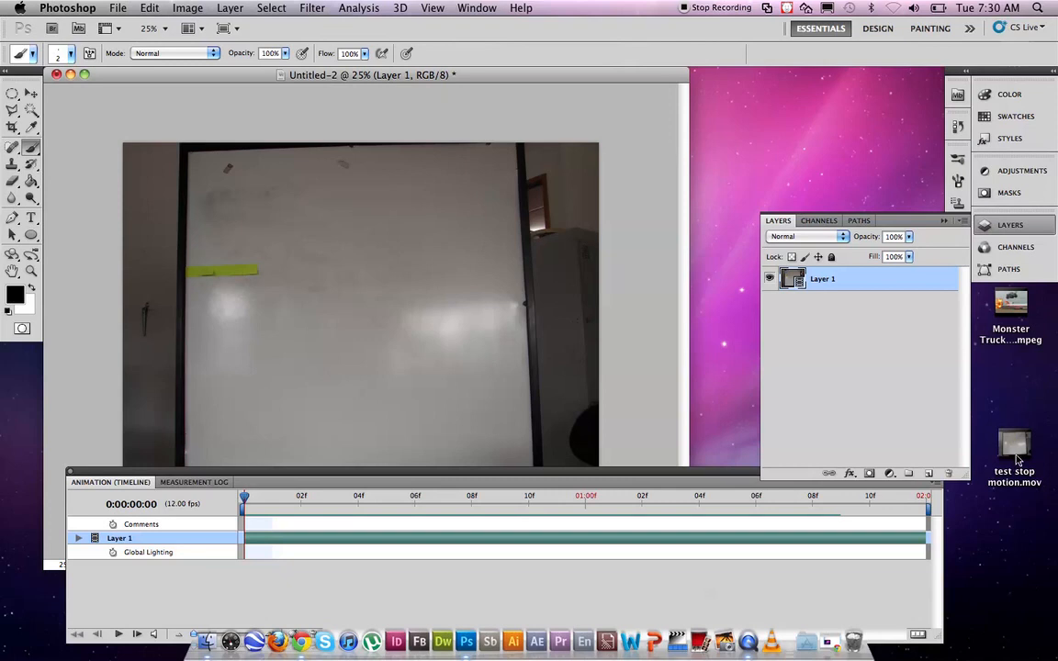
{"action": "mouse_move", "coordinate": [634, 25]}
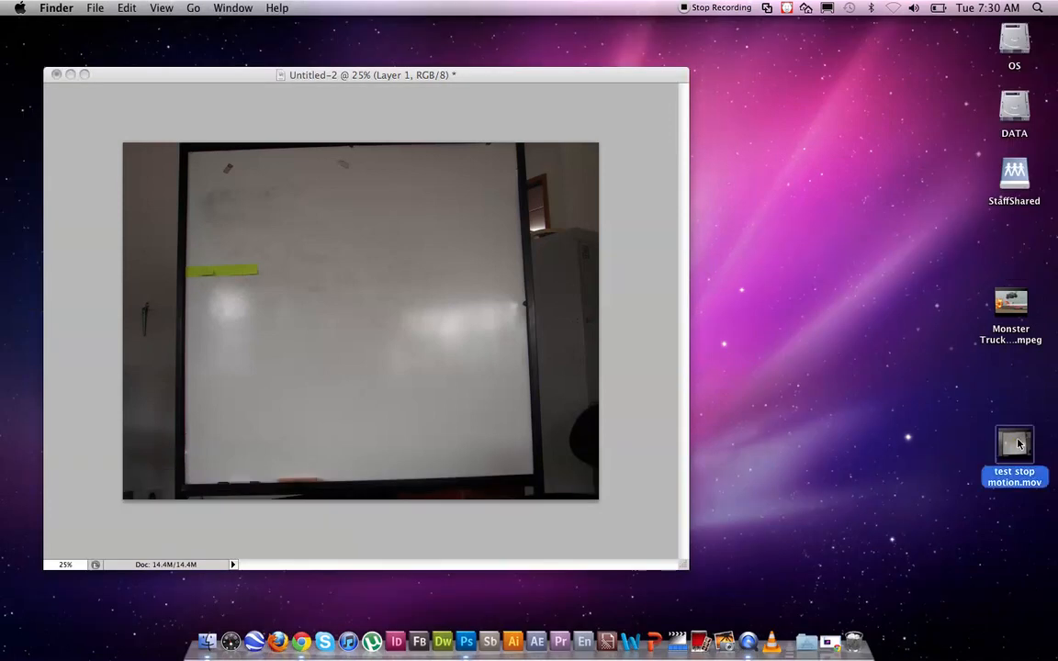
{"action": "mouse_move", "coordinate": [145, 81]}
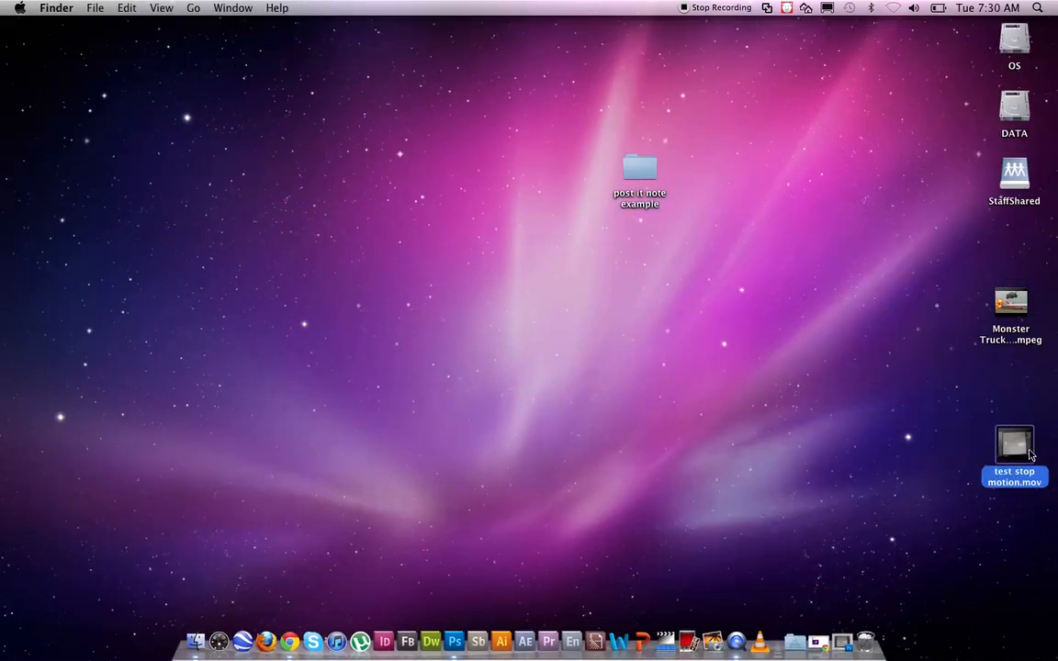
Step: Open test stop motion.mov from the desktop in QuickTime Player
{"action": "double_click", "coordinate": [1013, 442]}
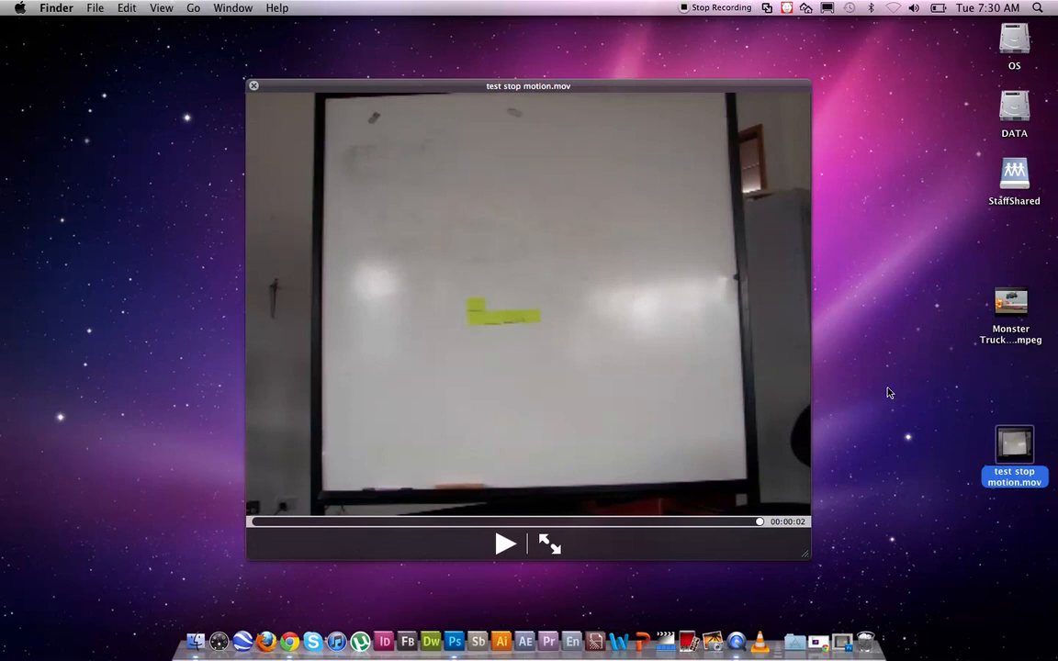
{"action": "mouse_move", "coordinate": [869, 378]}
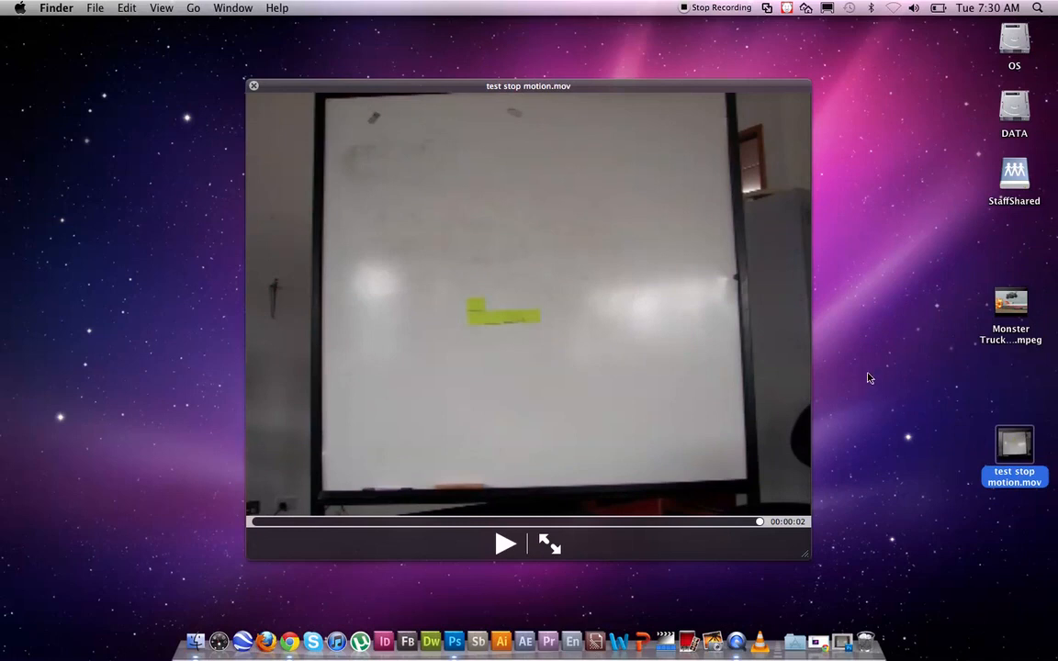